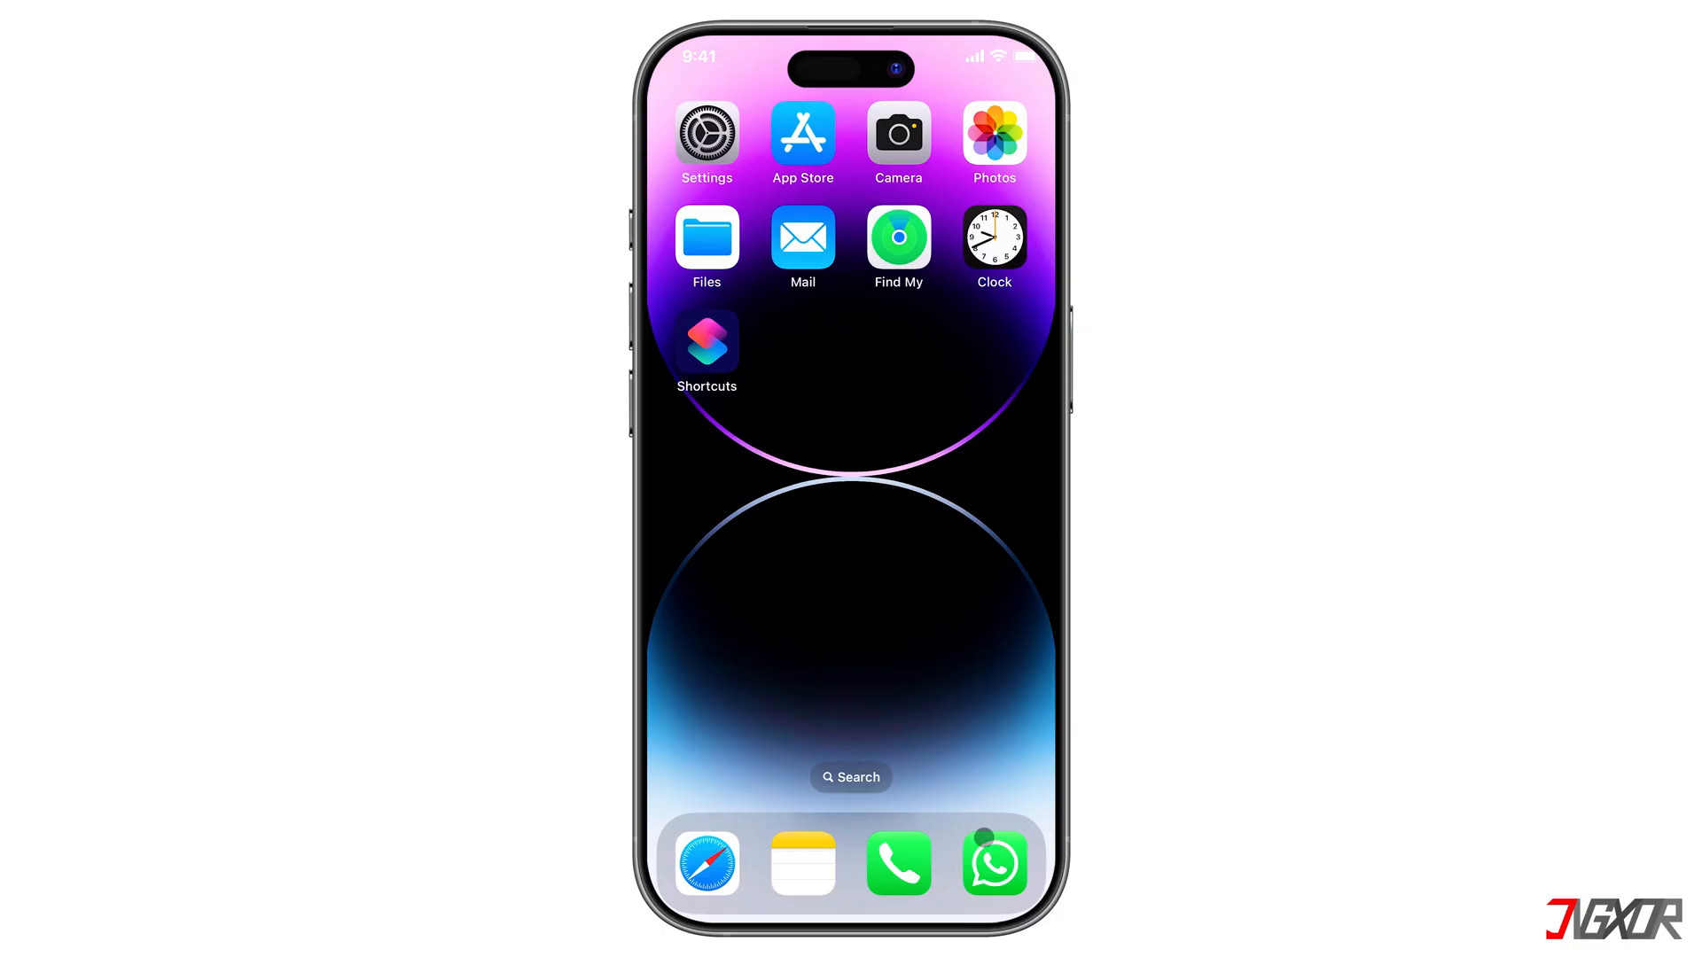
In WhatsApp, open Jenee's contact info from her chat and scroll to the Export chat option
left_click(993, 863)
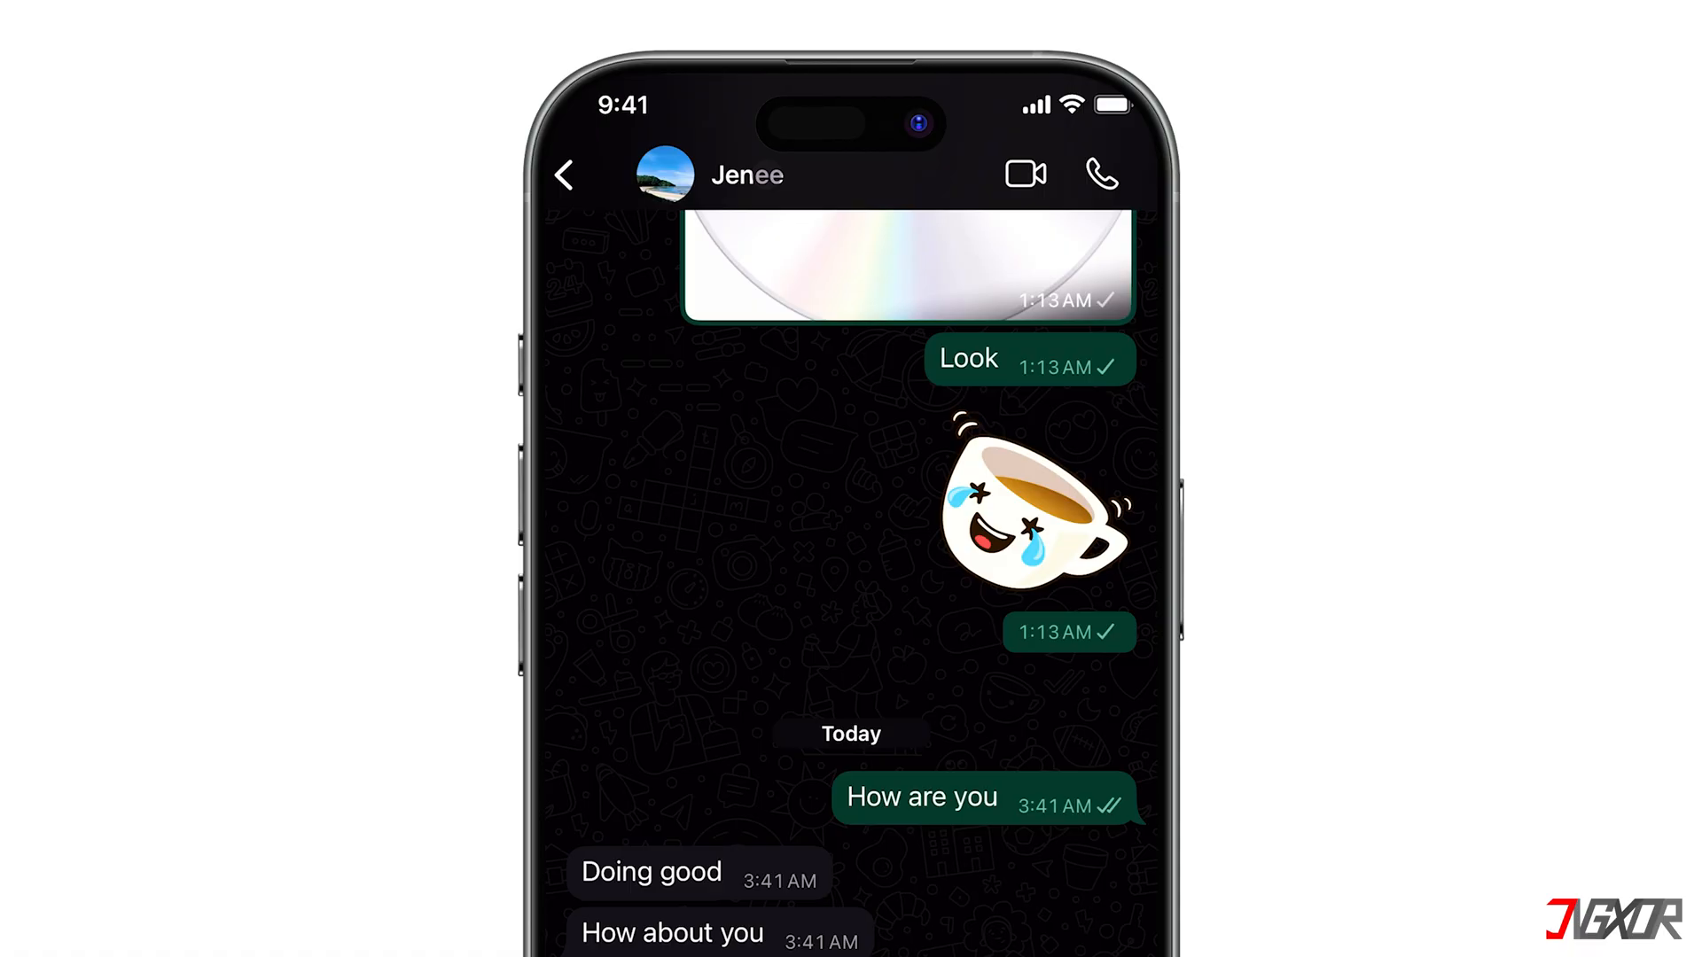
left_click(746, 176)
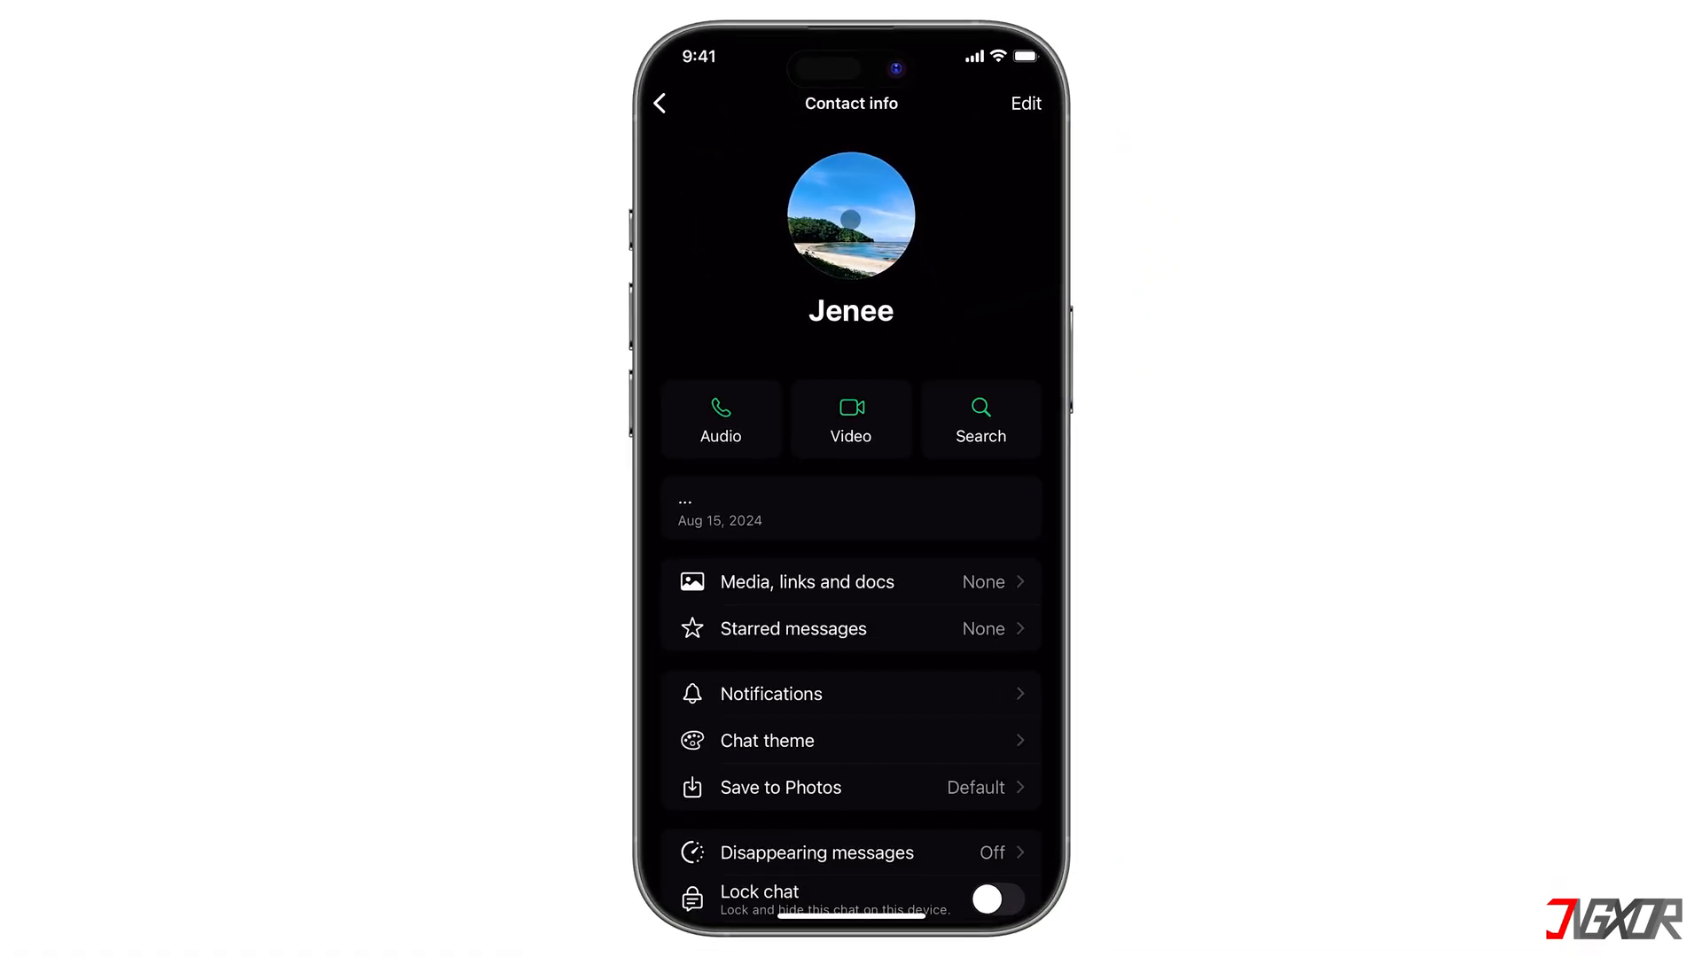
scroll("down", 3)
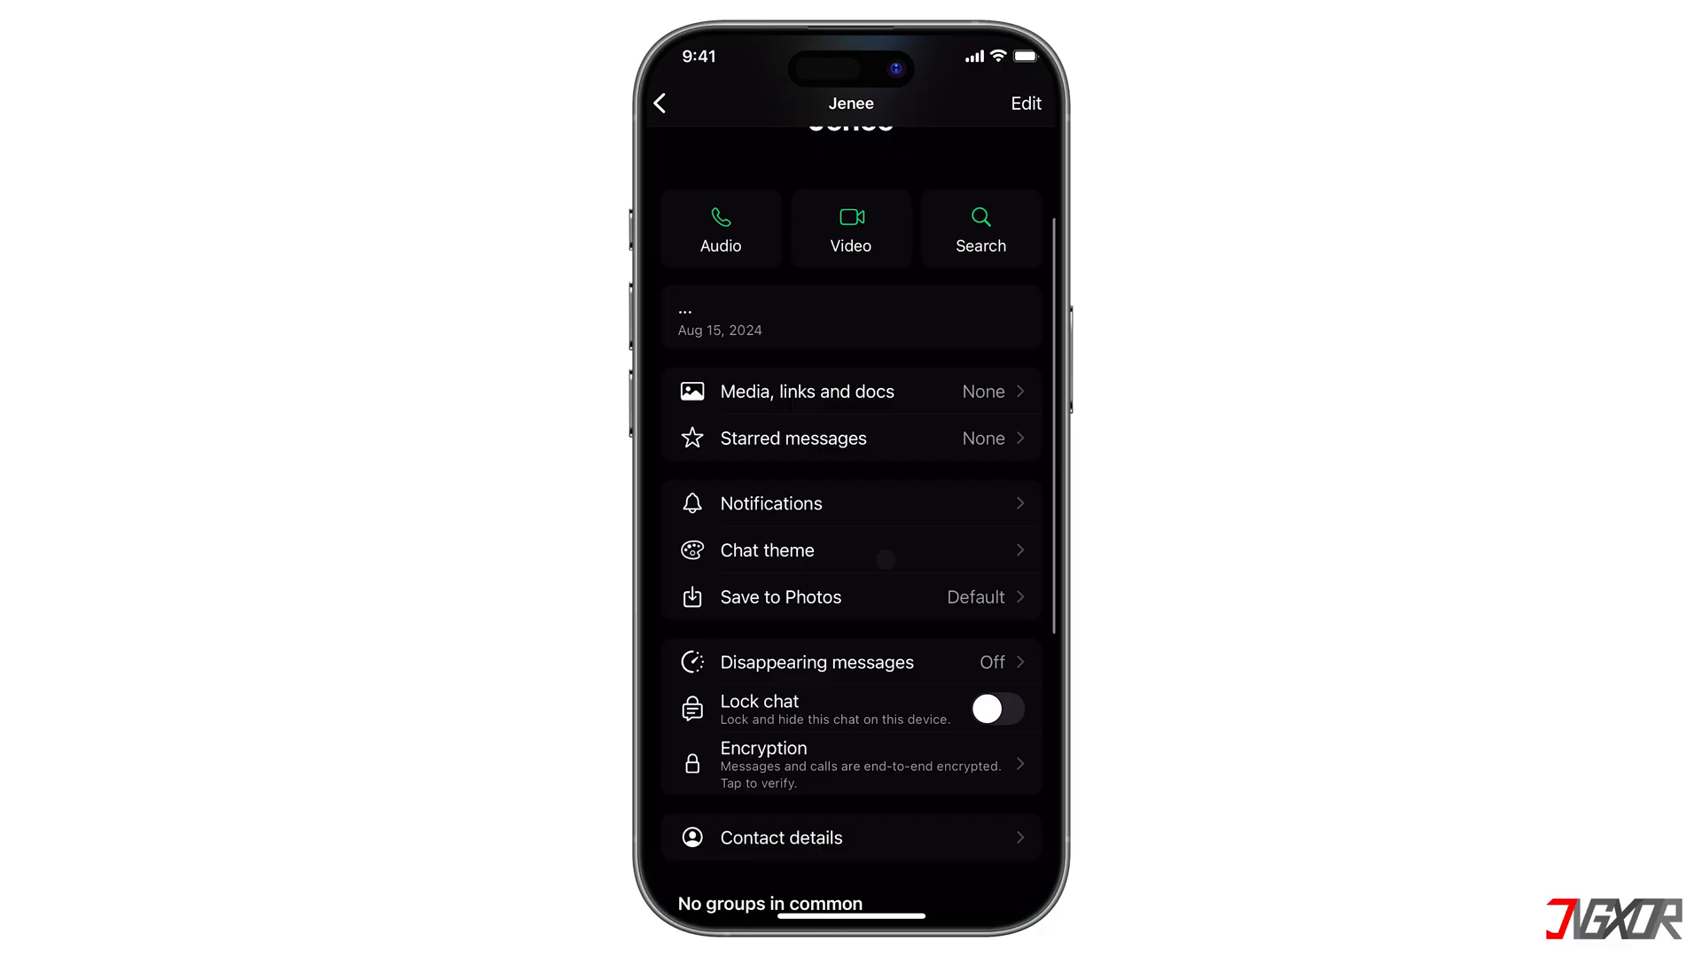
scroll("down", 3)
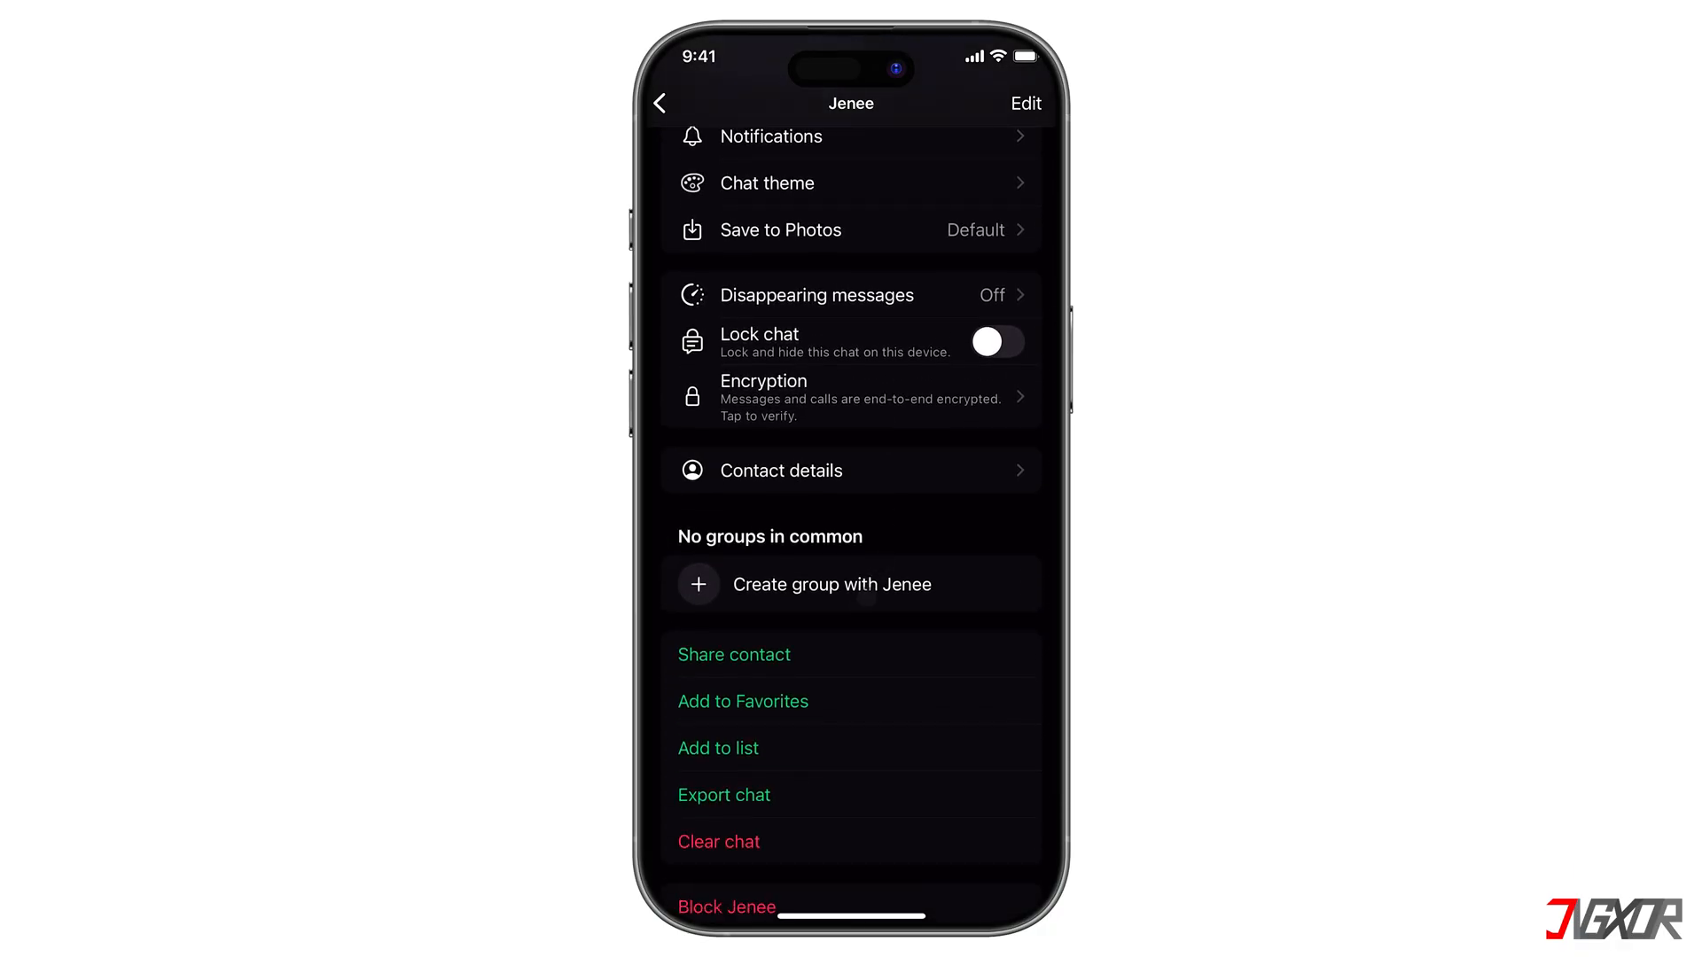
Export Jenee's chat as a zip with a media option and send it to Google Drive for upload
left_click(723, 794)
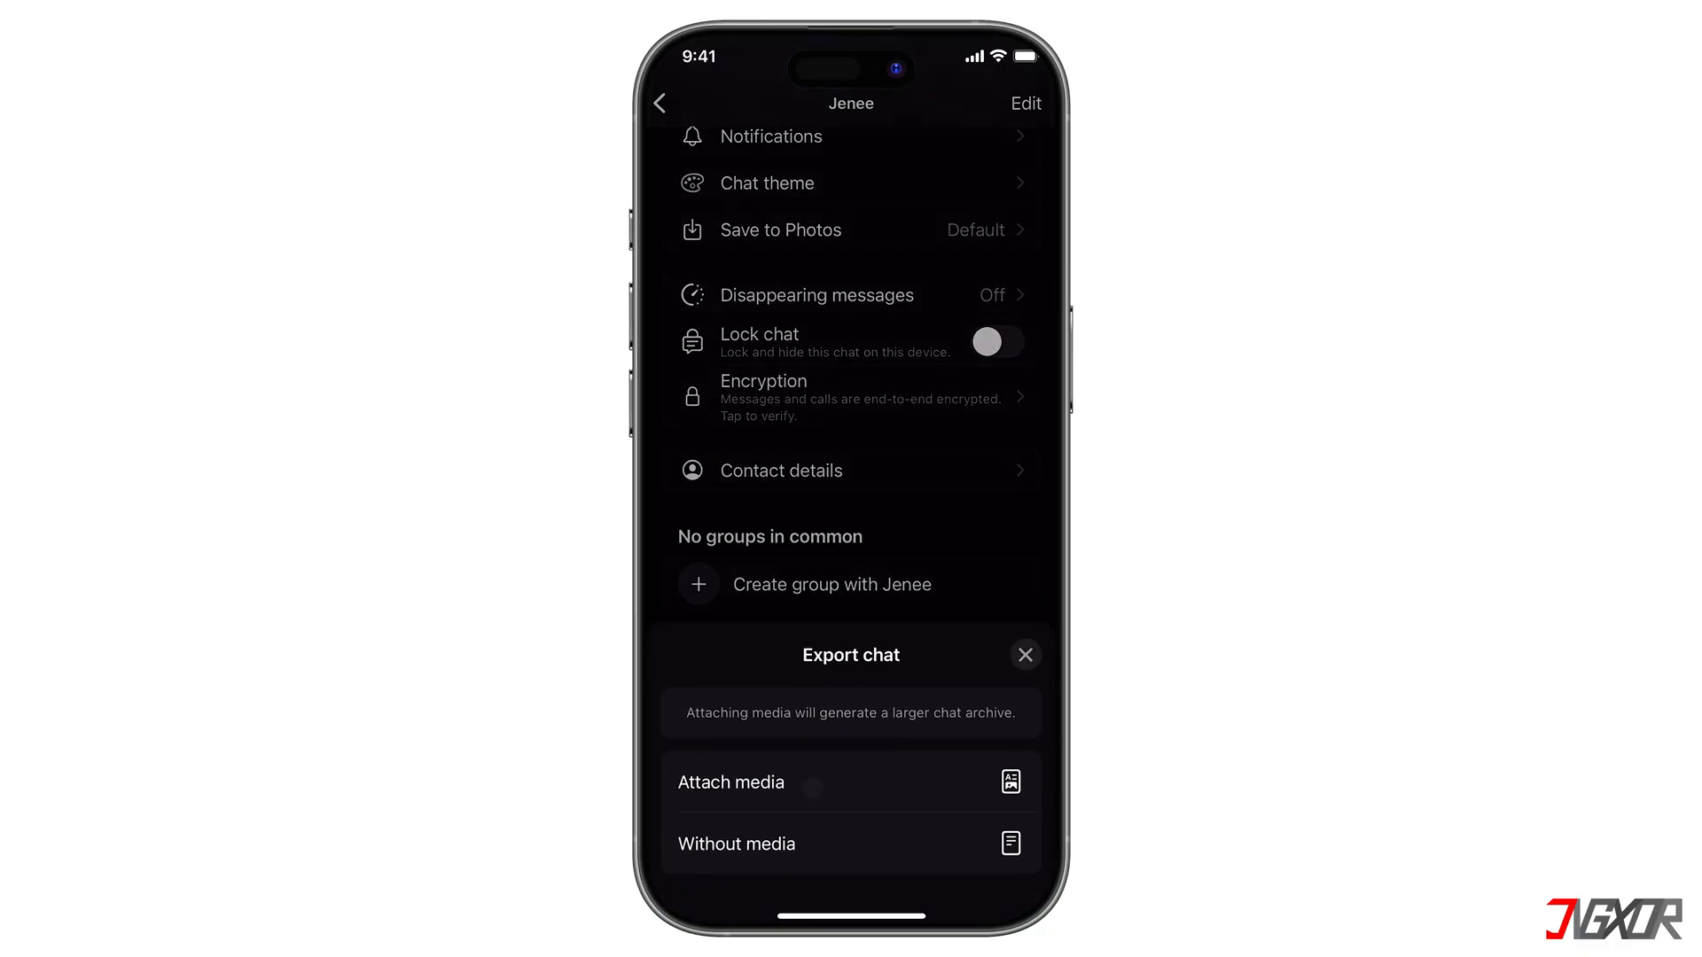
left_click(729, 782)
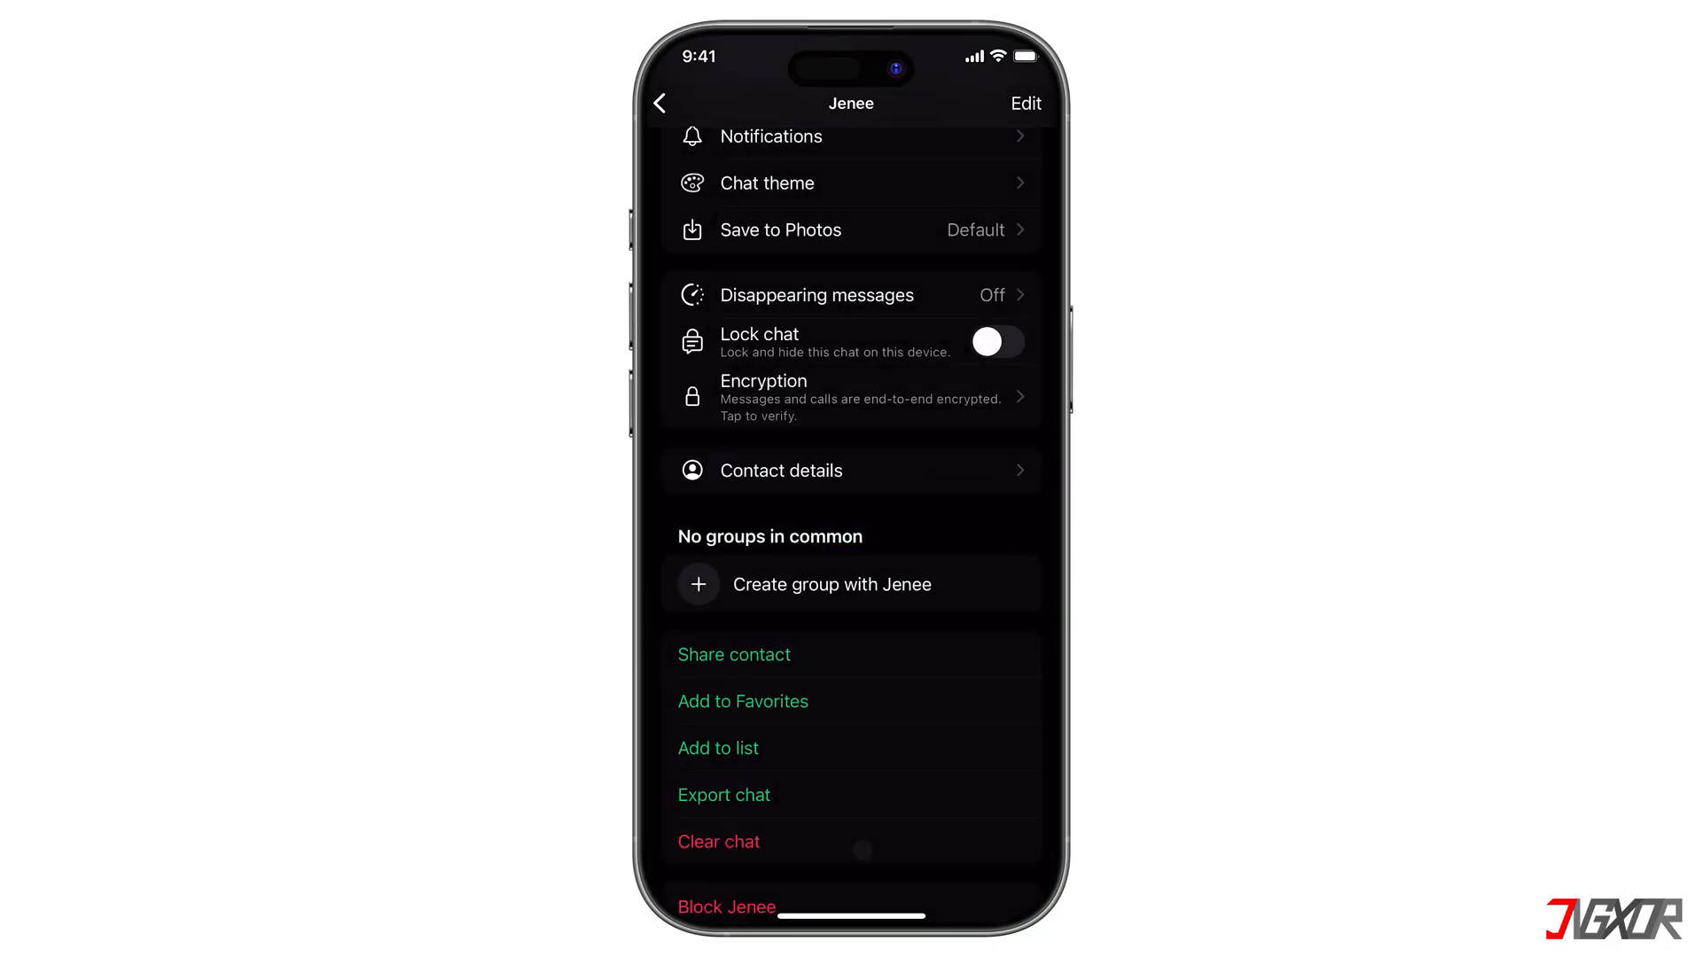
left_click(724, 794)
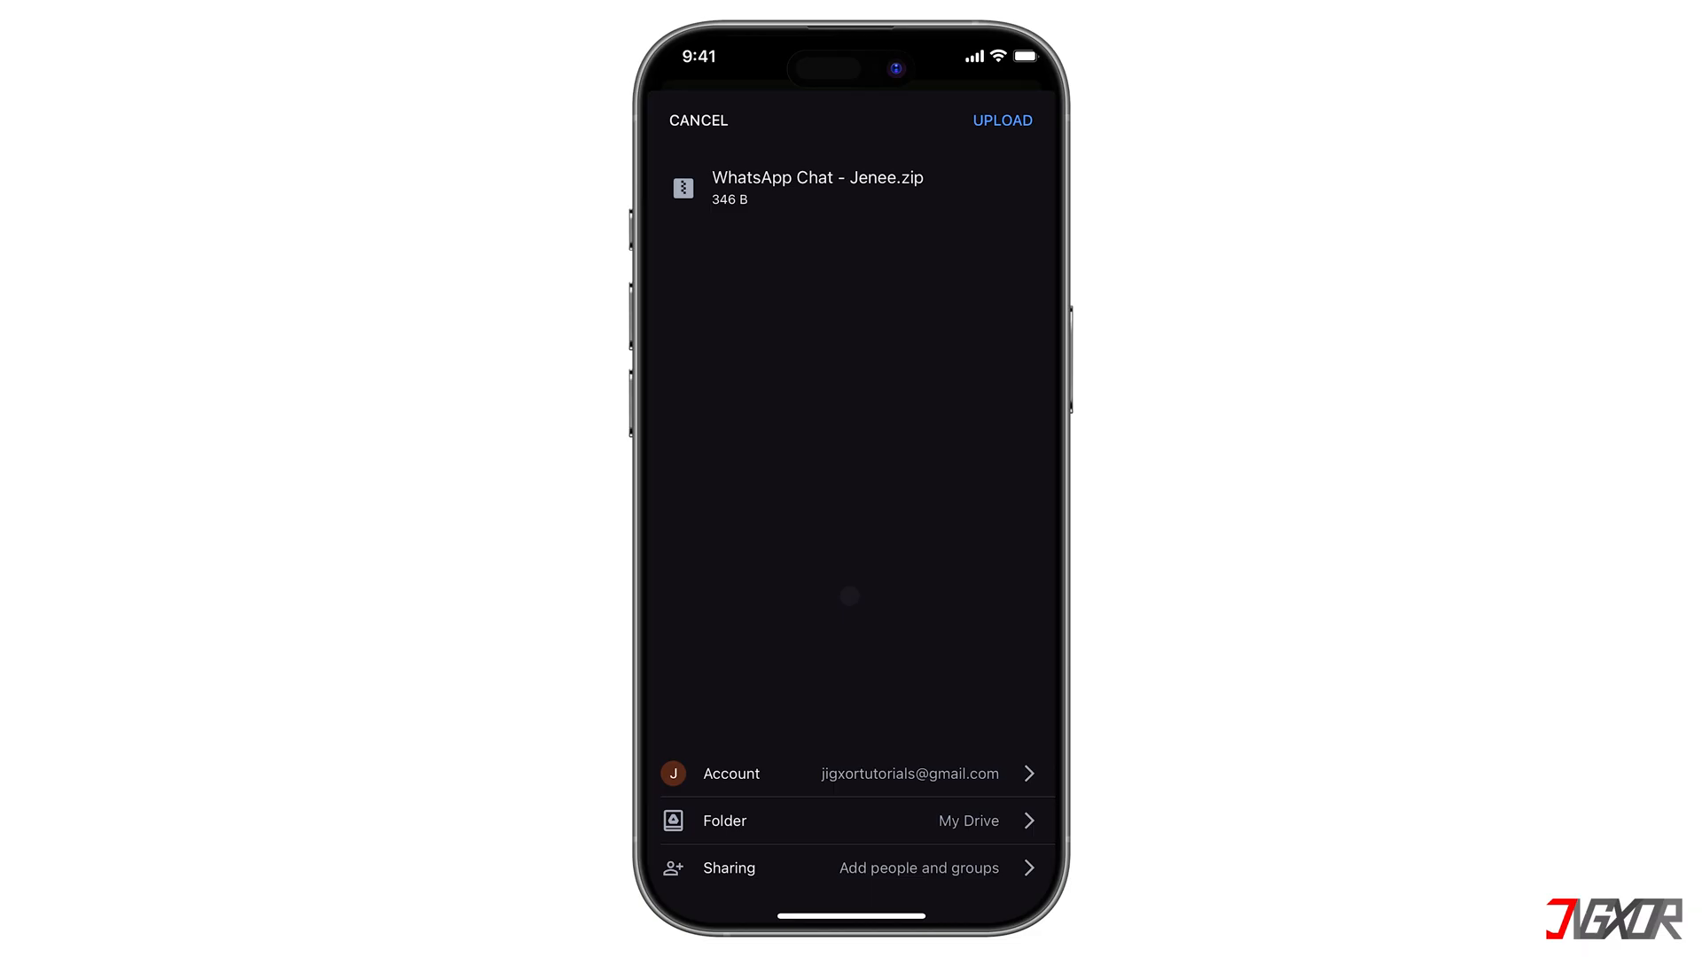
Upload the exported chat zip to My Drive from Google Drive's upload sheet
left_click(851, 821)
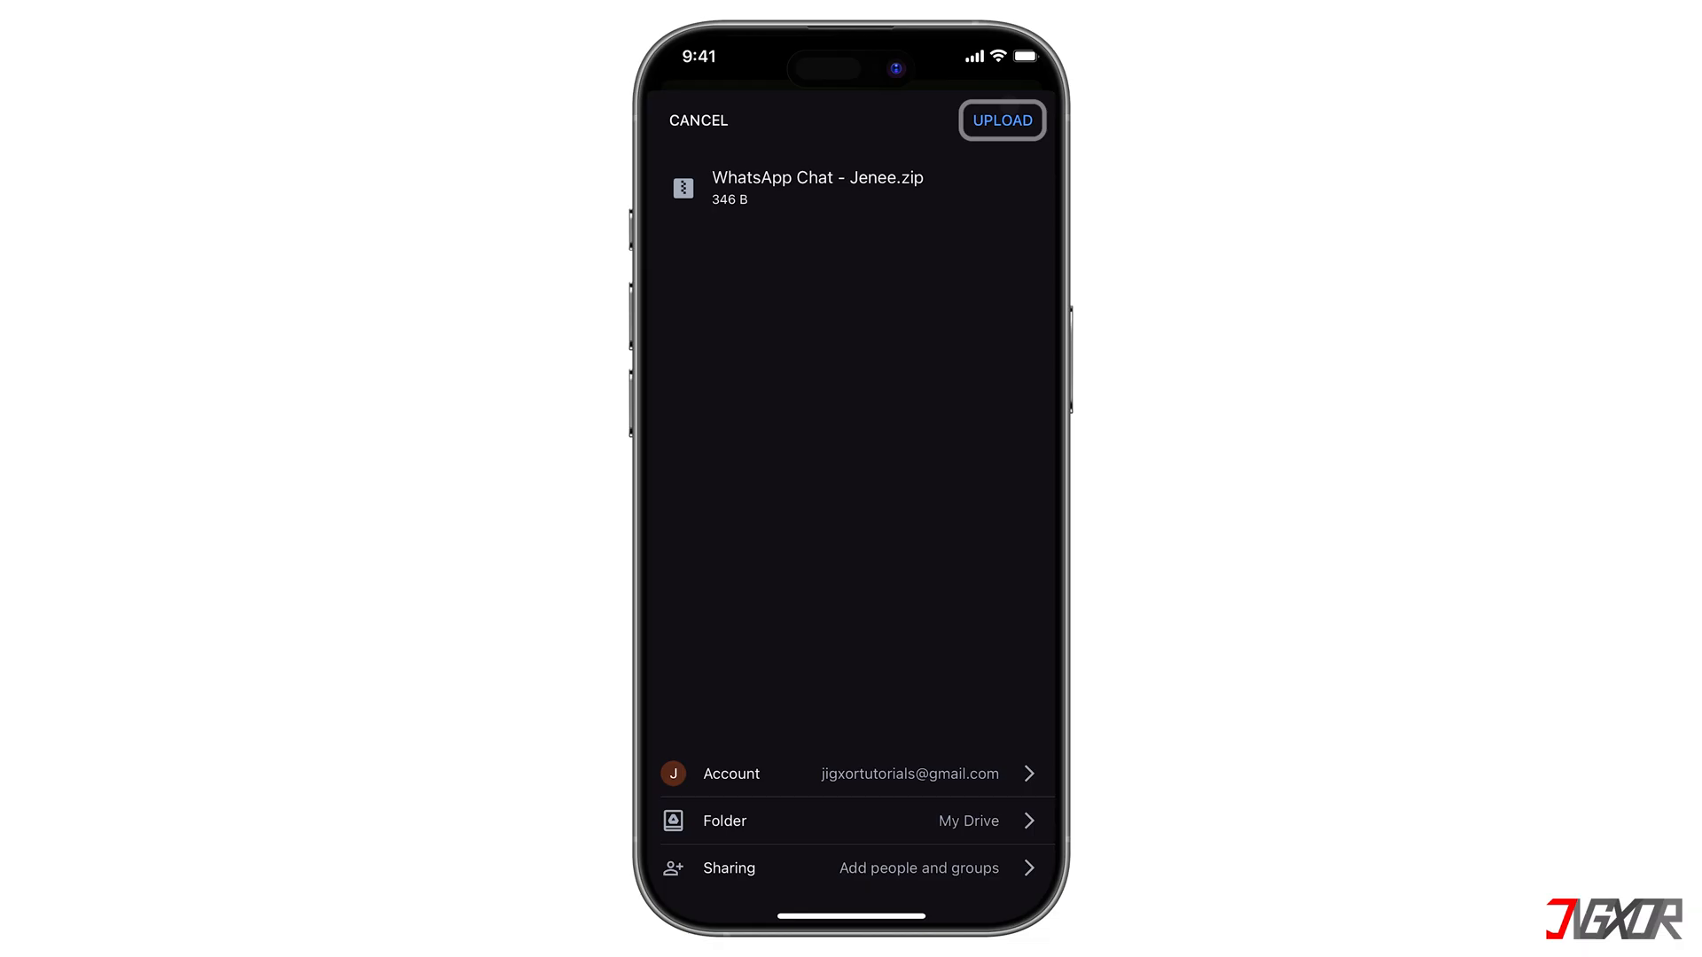
left_click(1000, 119)
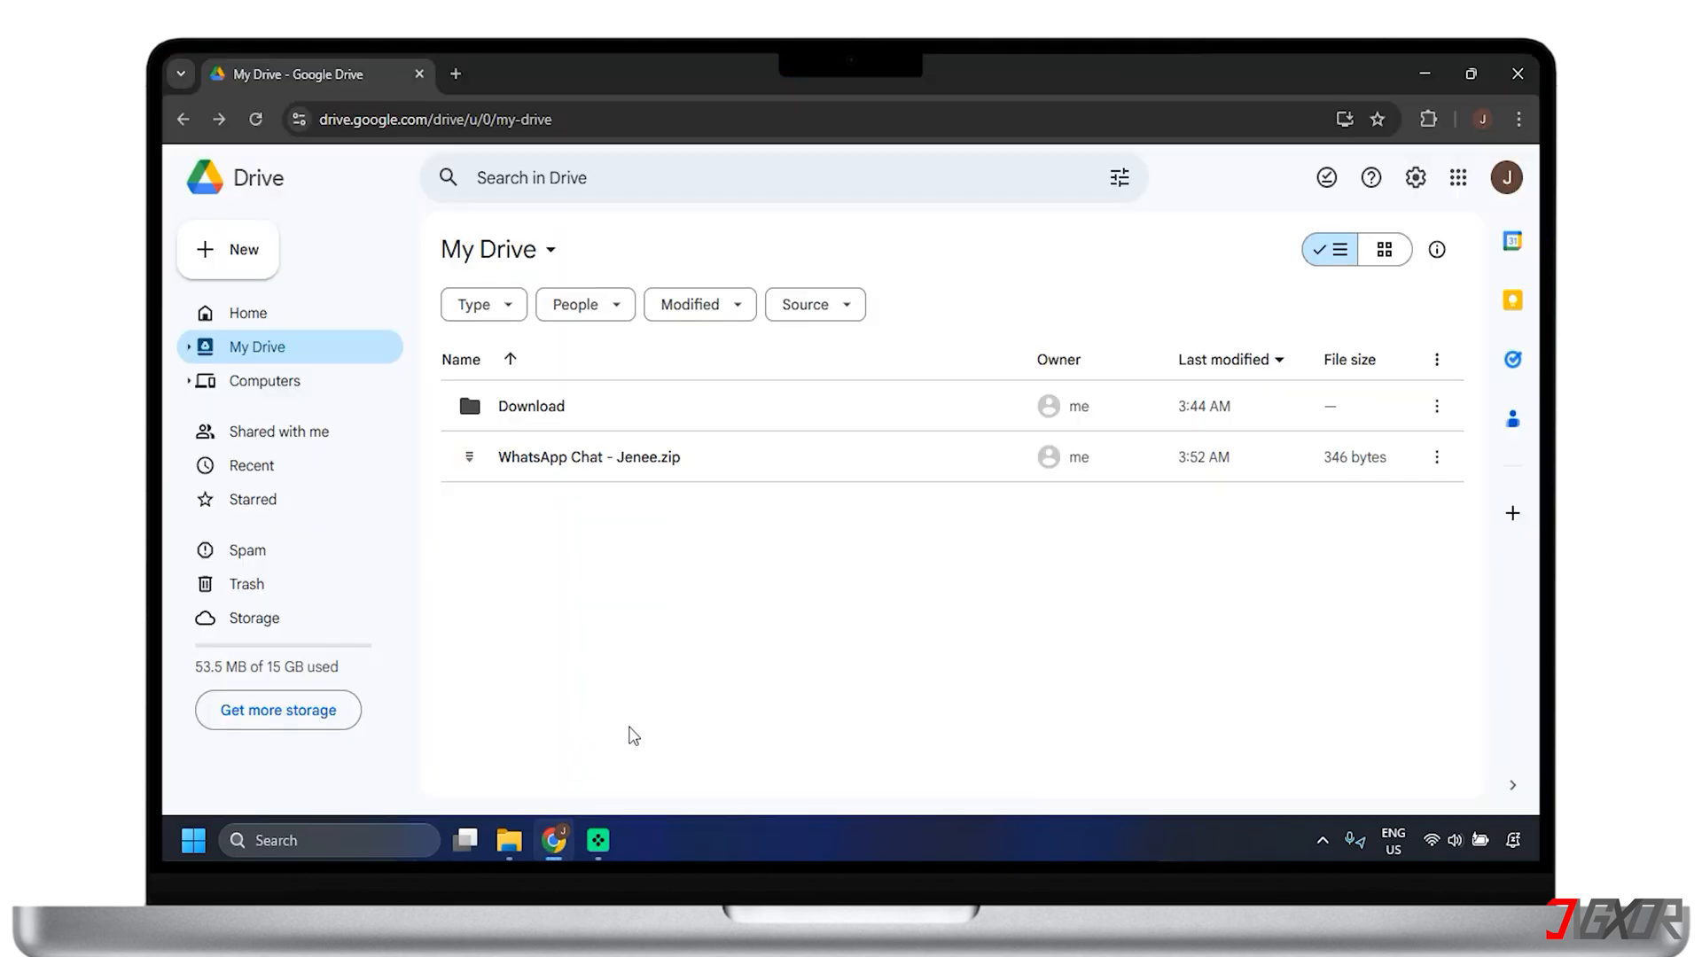
mouse_move(628, 667)
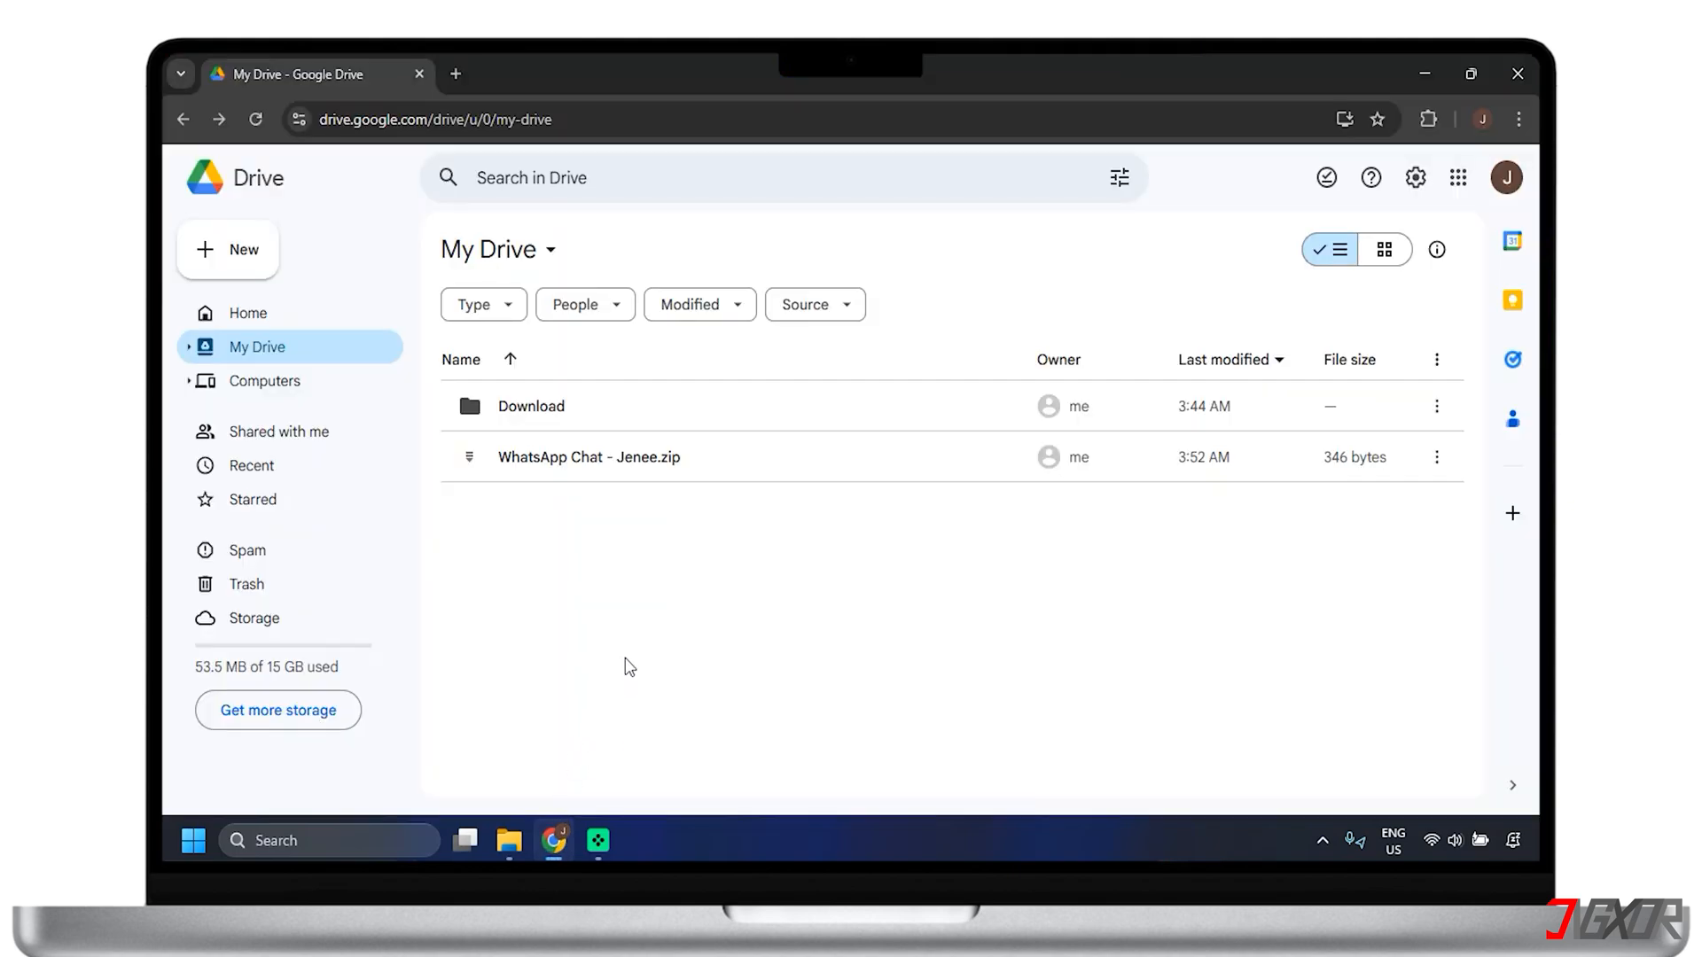
Download the WhatsApp chat zip from My Drive to the computer via its context menu
left_click(624, 456)
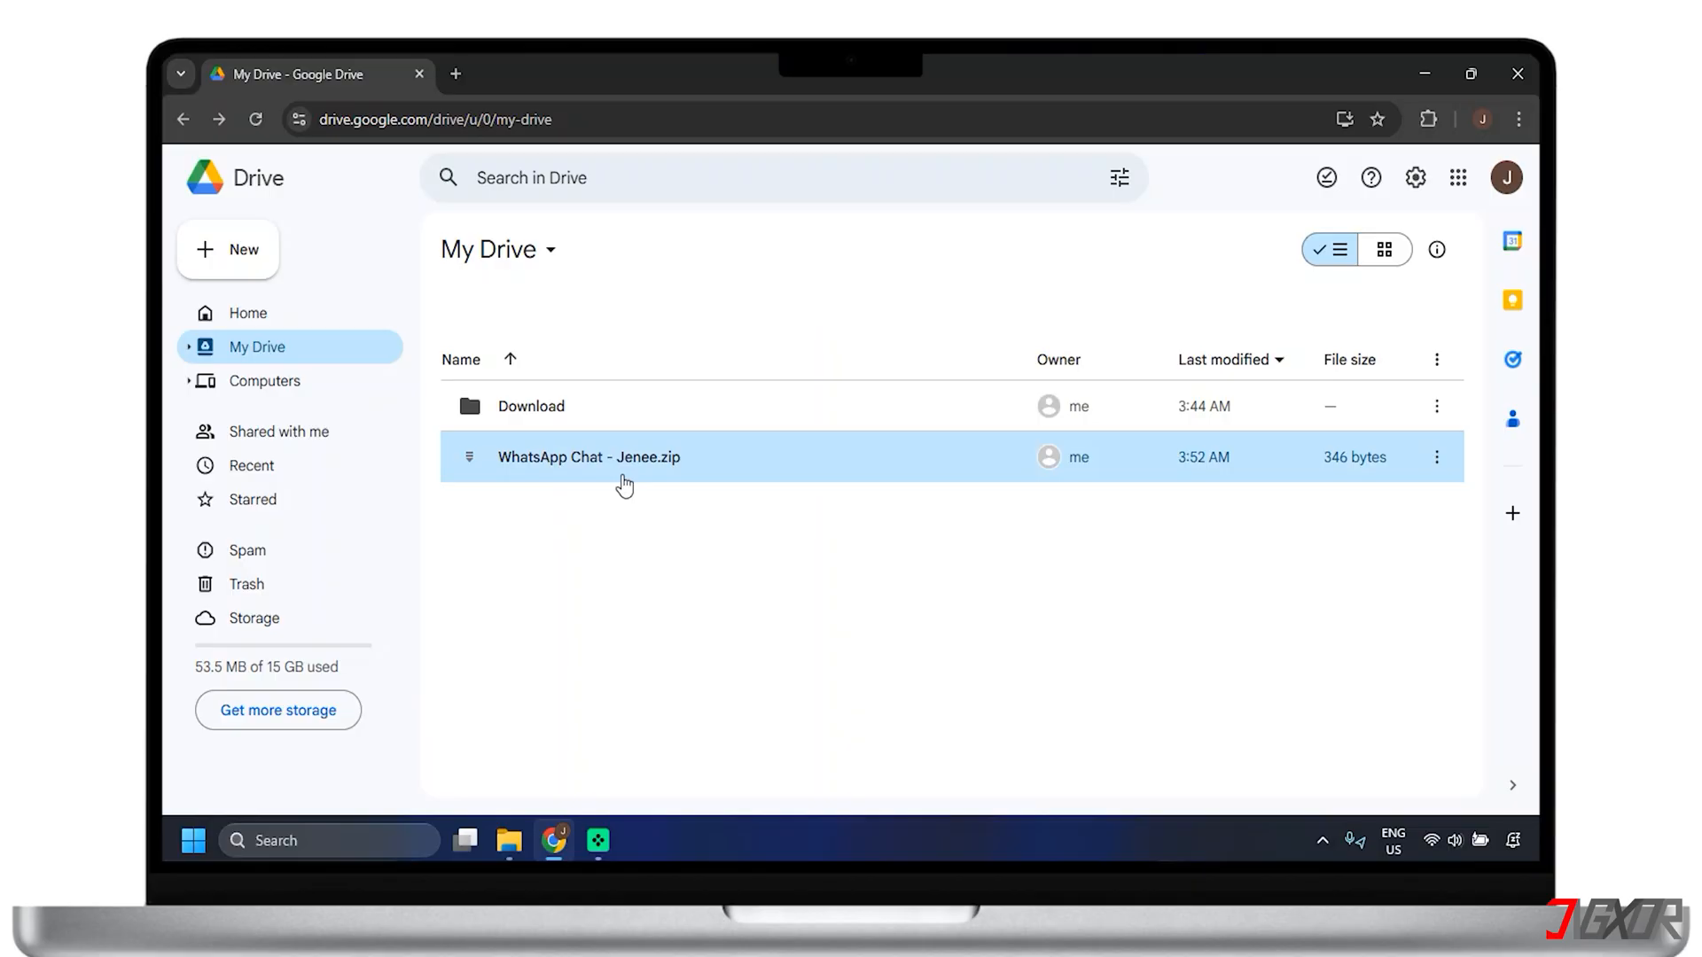
right_click(588, 456)
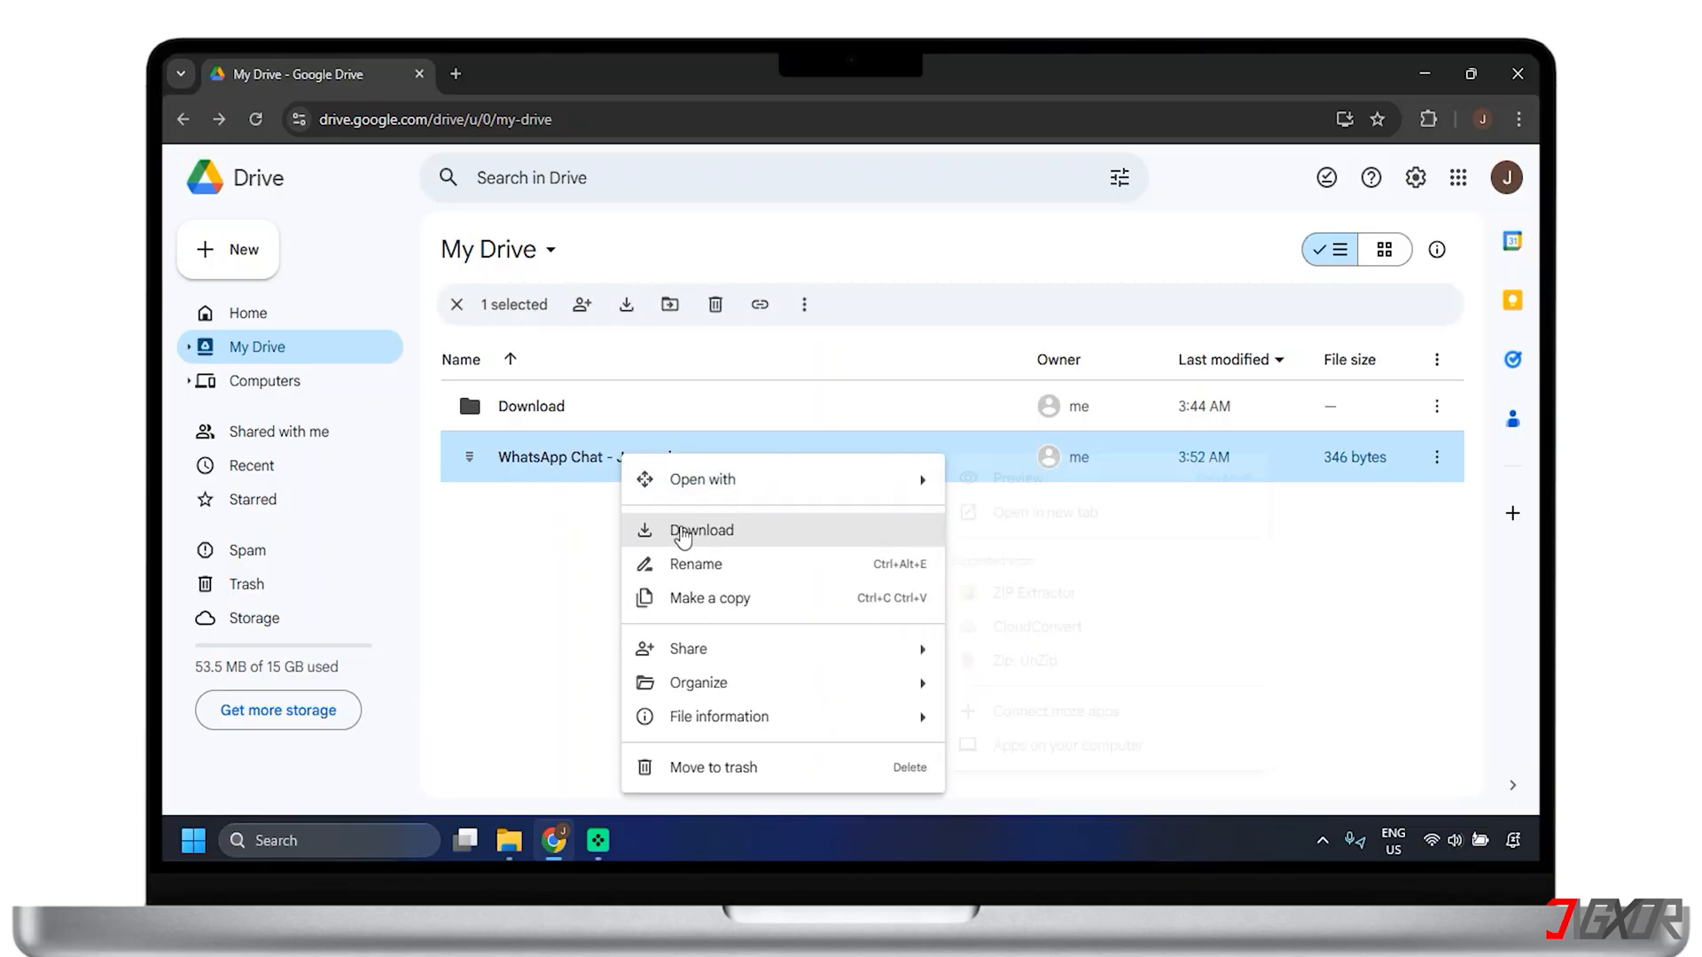
left_click(702, 530)
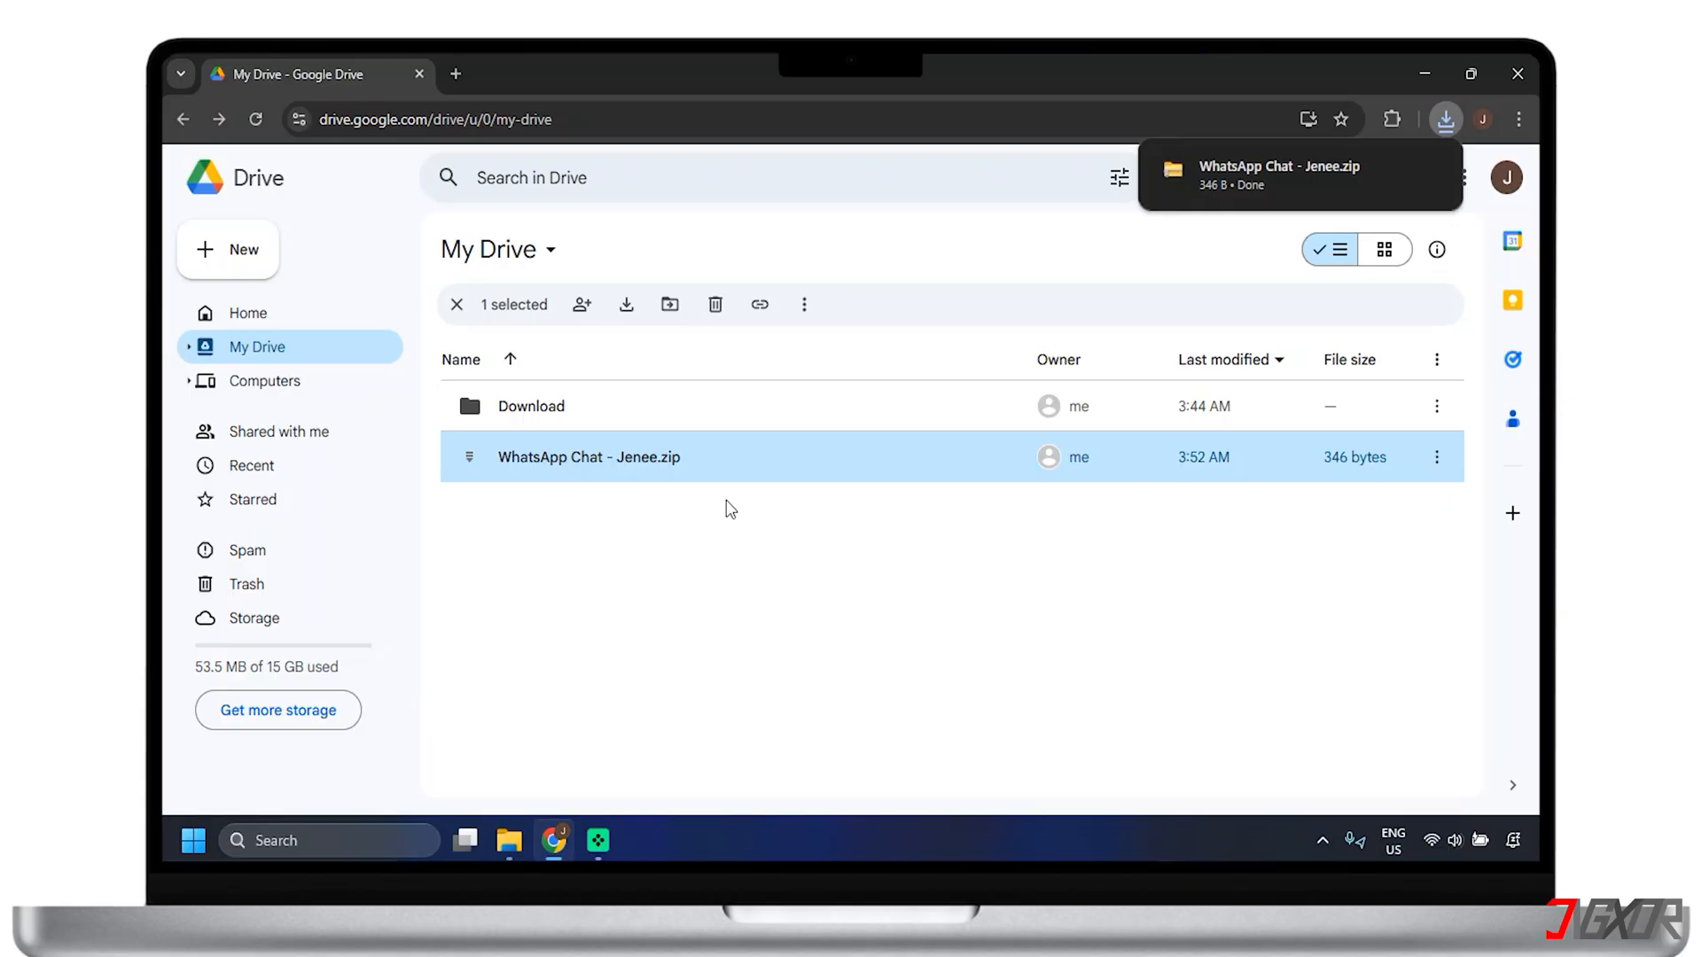
mouse_move(1241, 193)
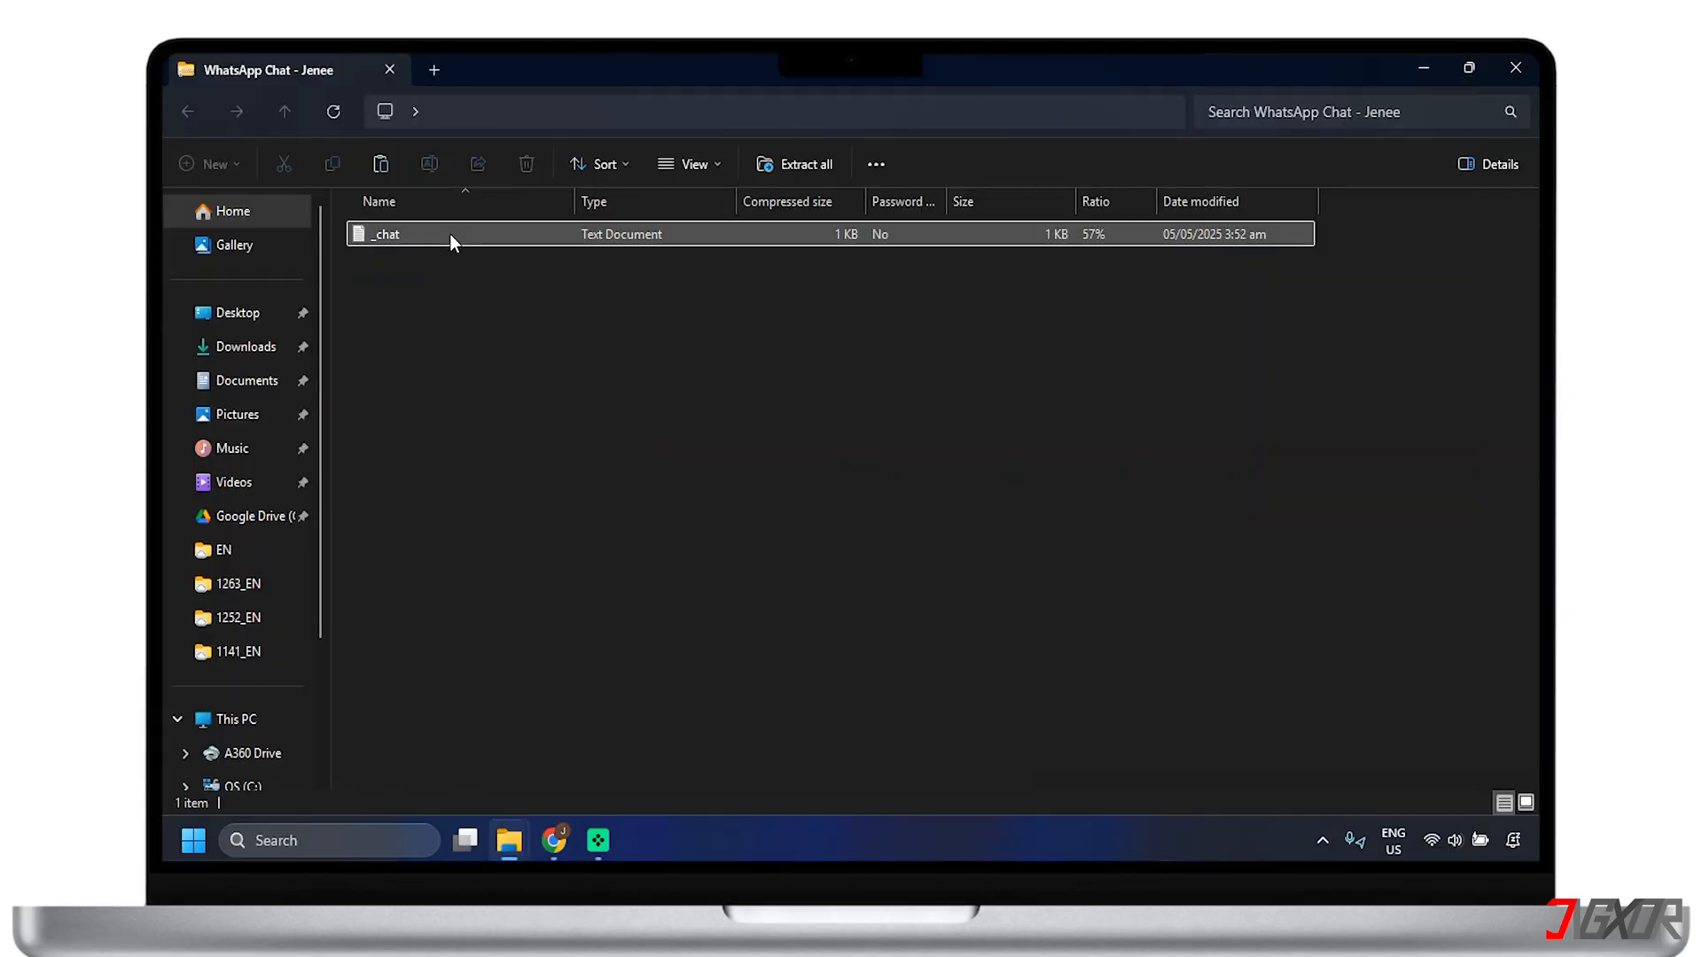
View the _chat transcript in both archives and the first attached JPG, then close the photo preview
double_click(383, 234)
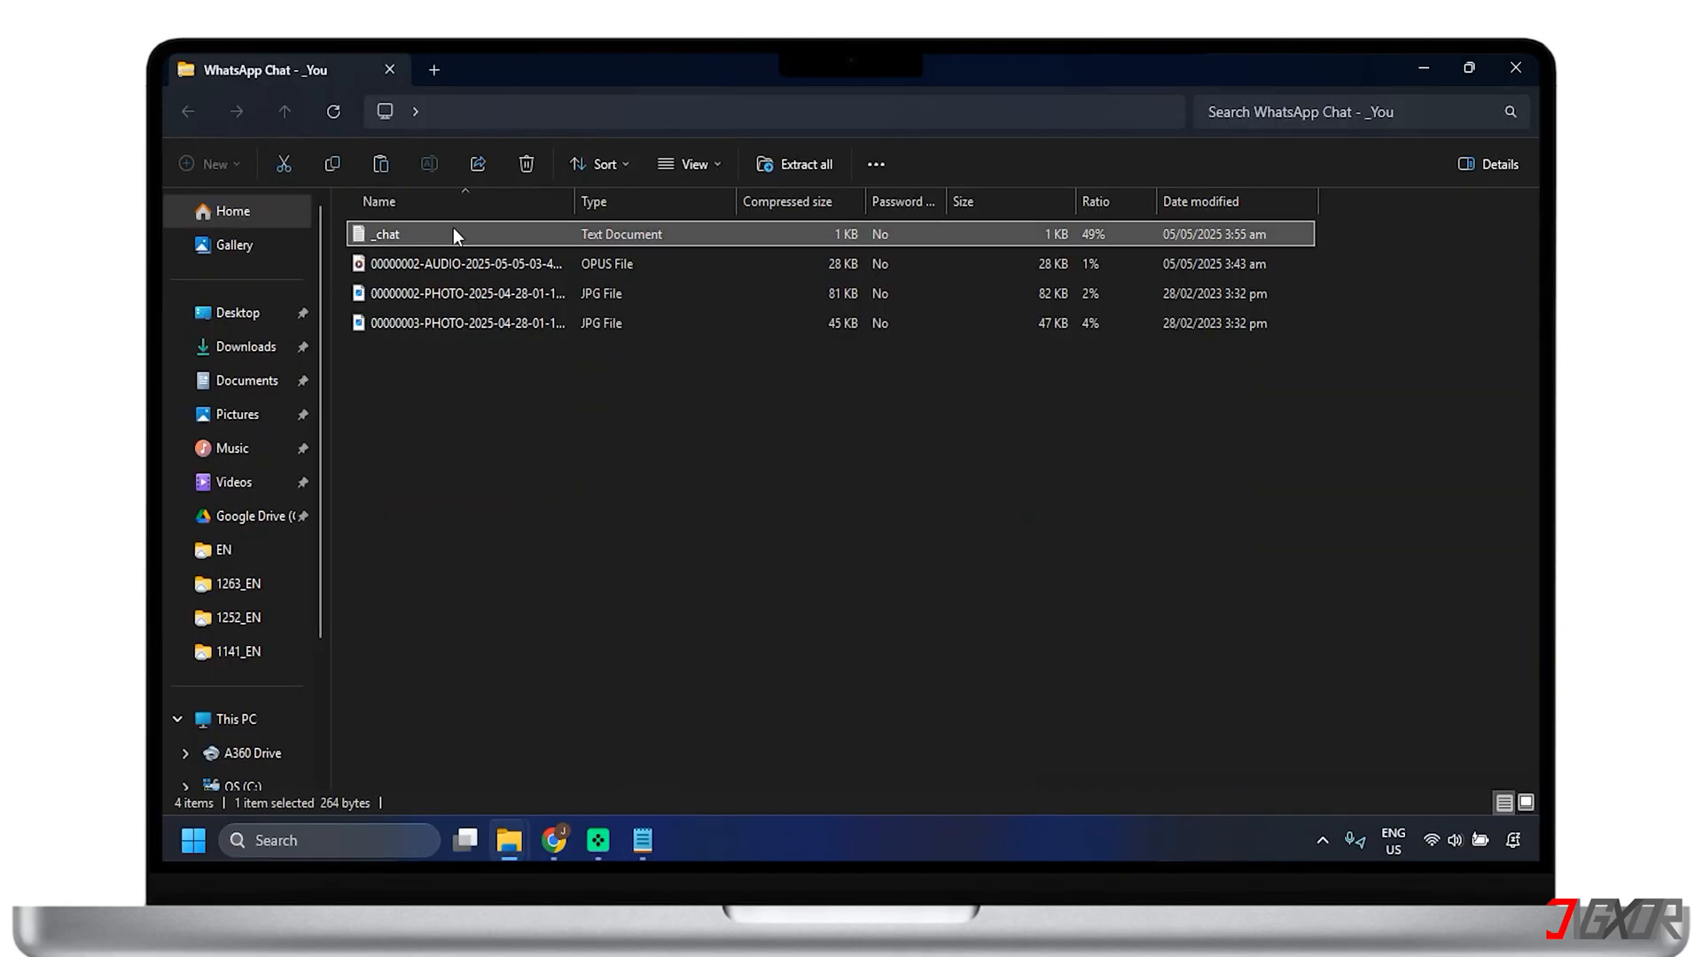
double_click(385, 234)
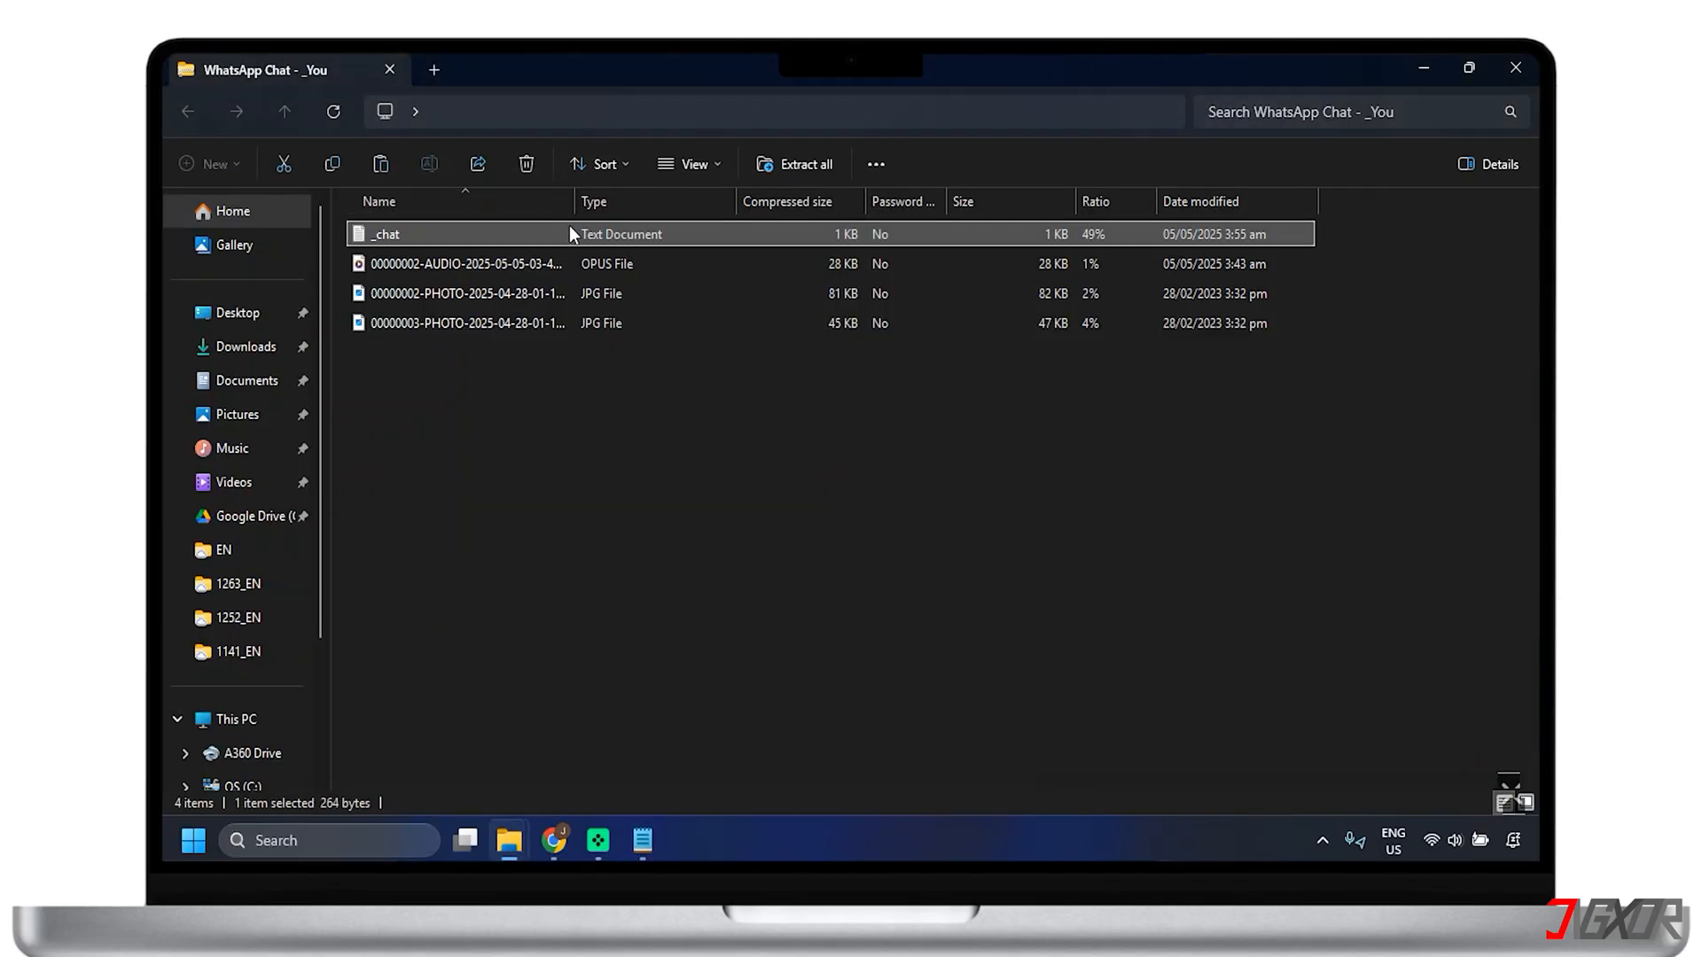
left_click(466, 292)
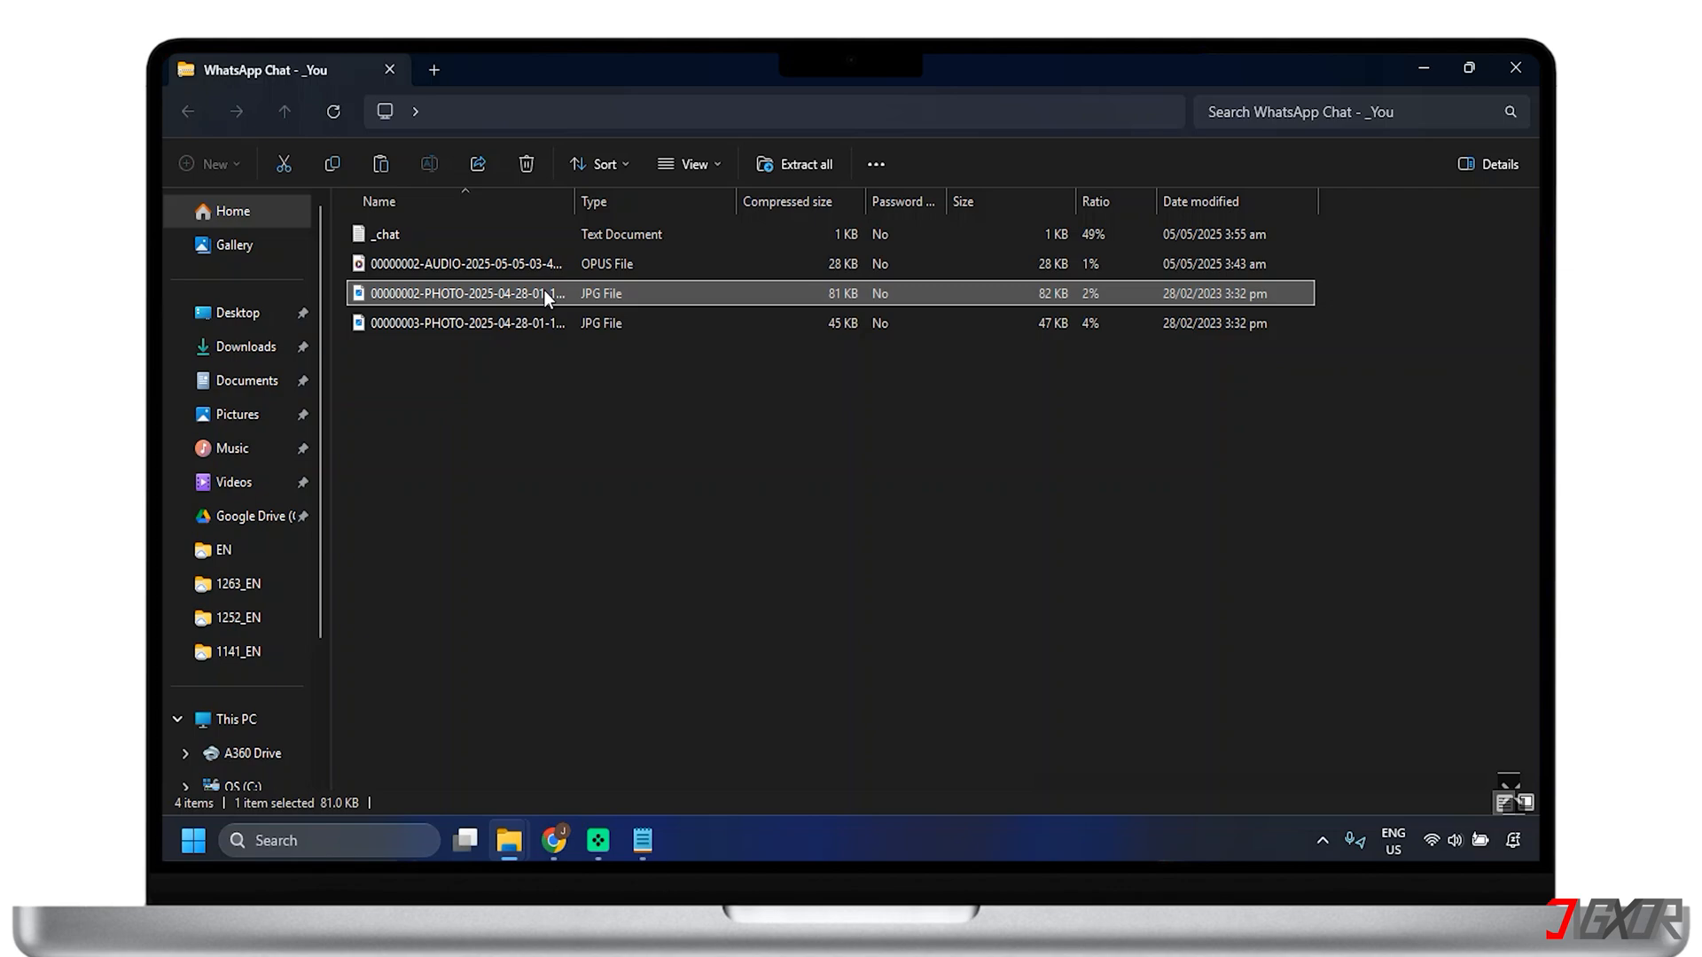
double_click(466, 293)
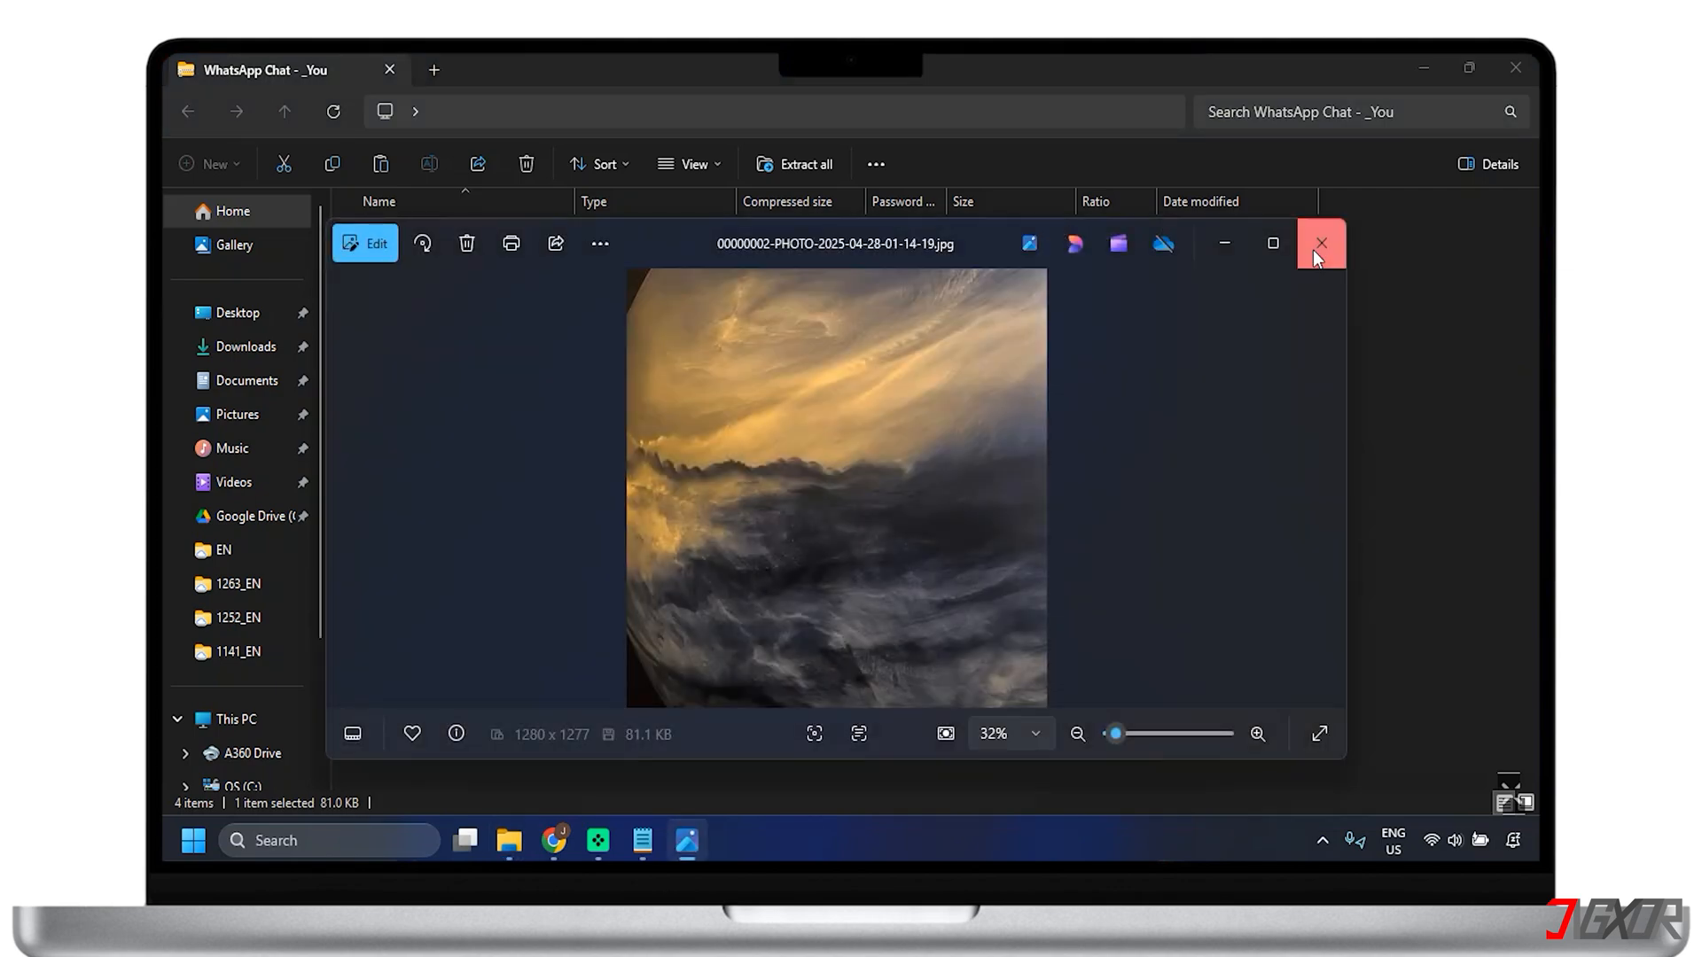
left_click(1319, 243)
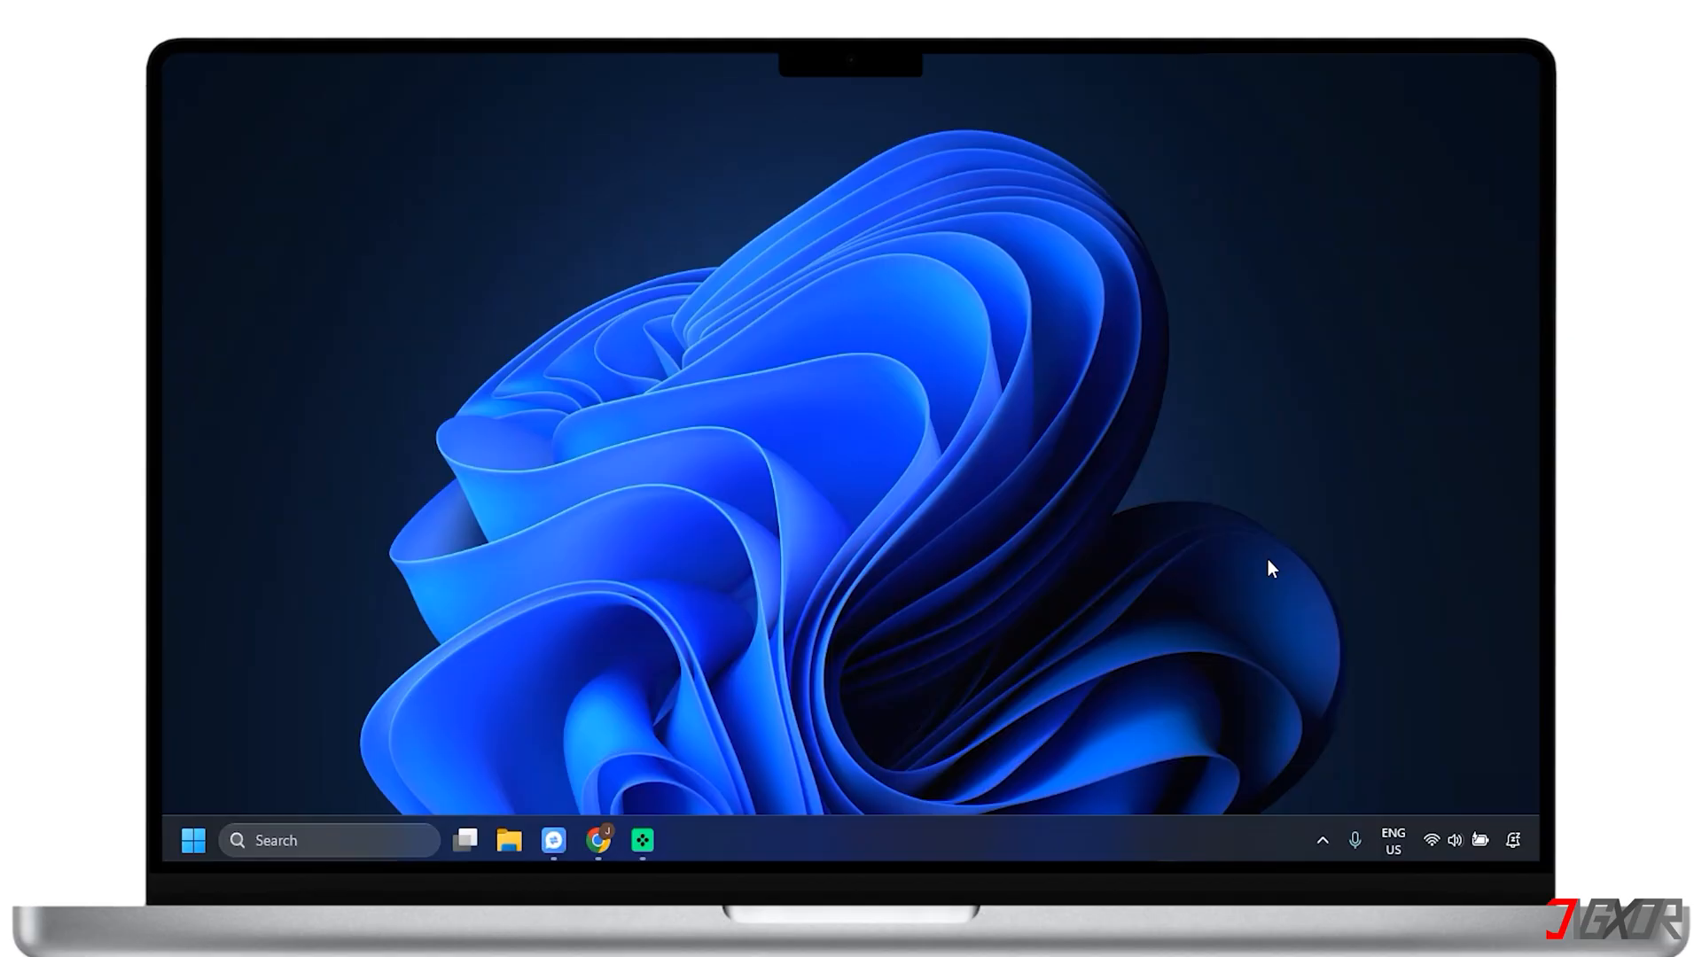
left_click(597, 840)
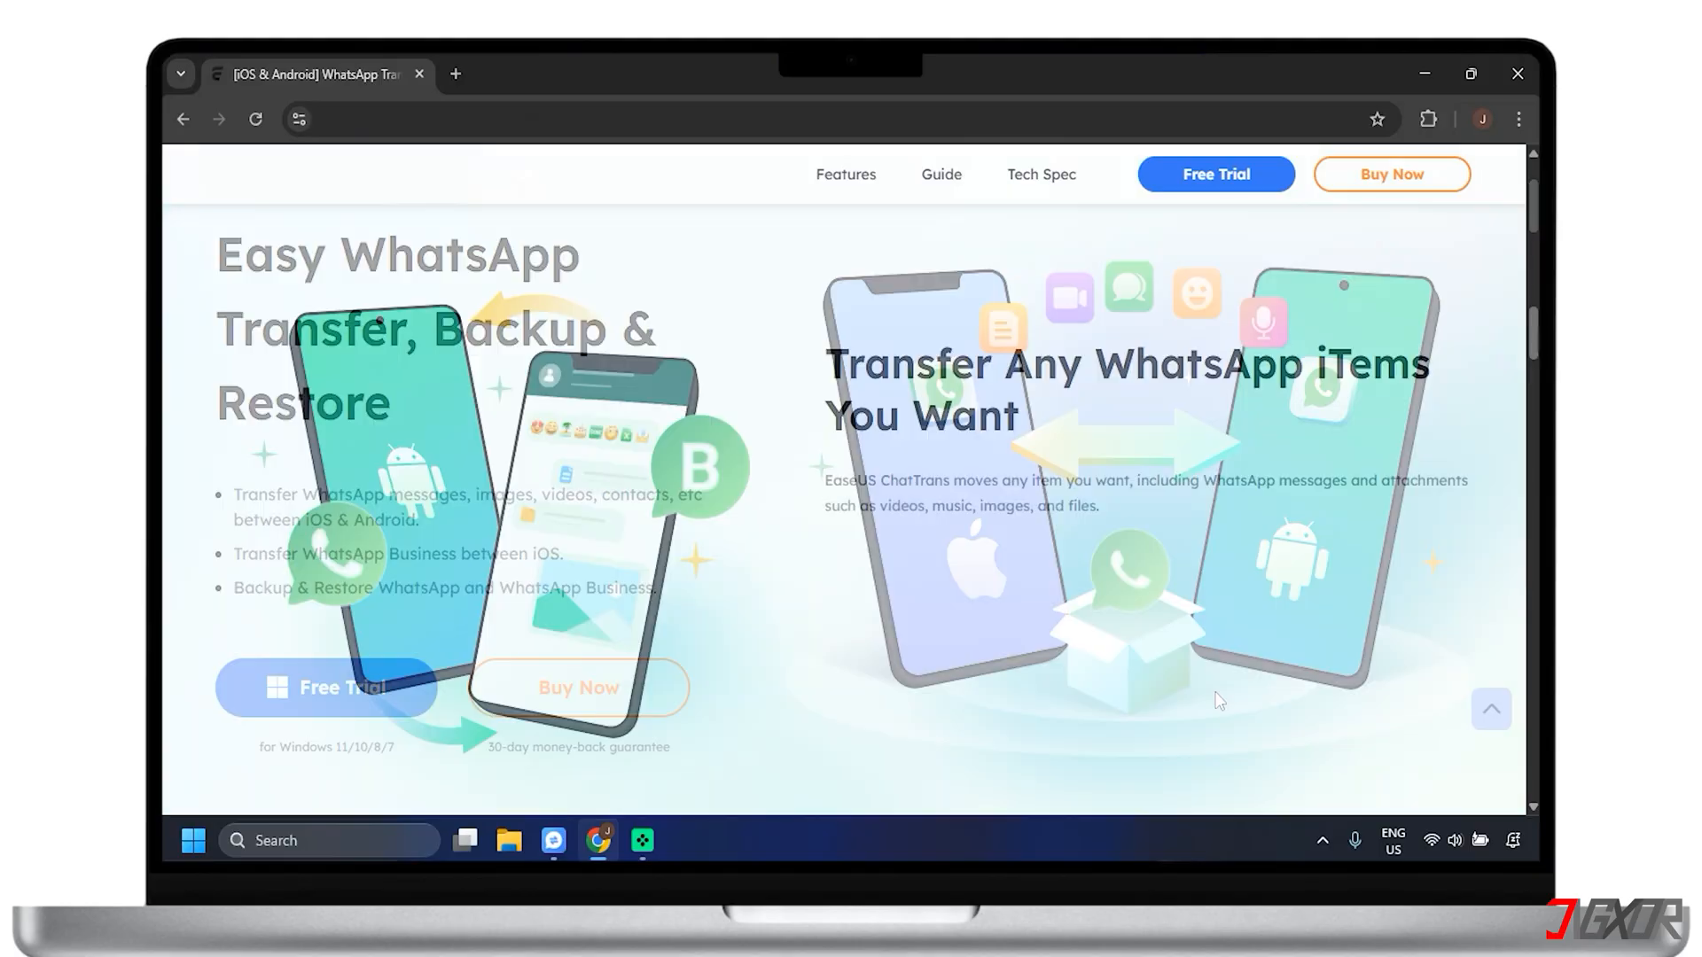
scroll("down", 3)
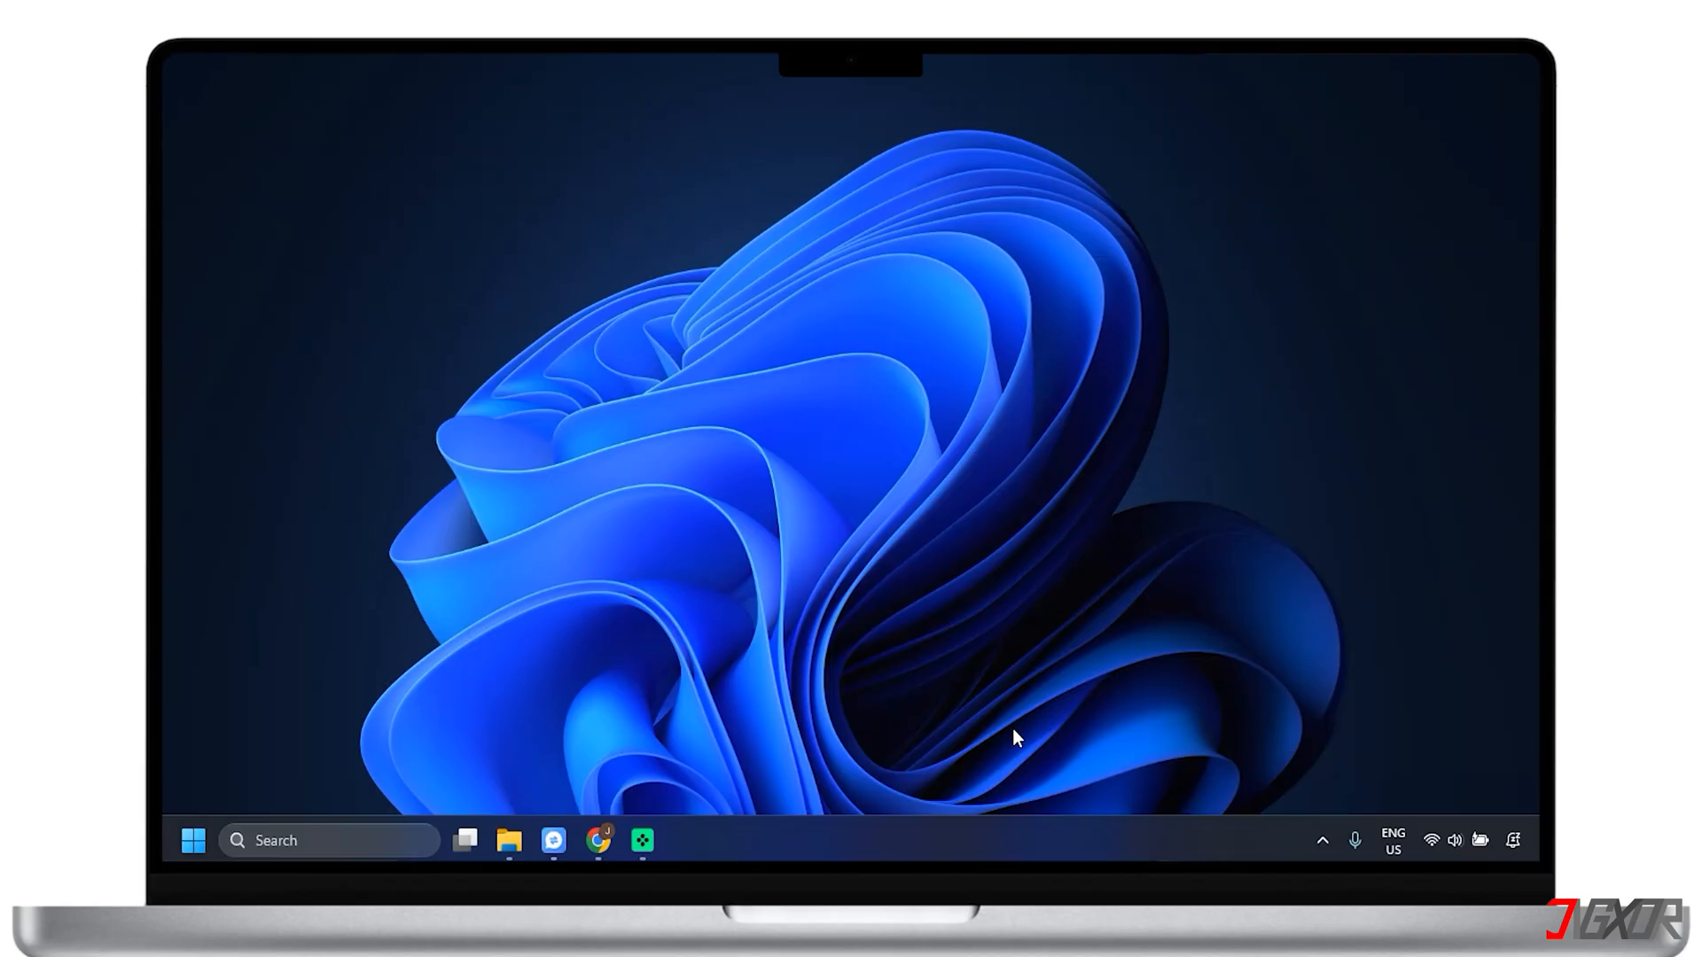
Launch EaseUS ChatTrans from the taskbar to its Transfer WhatsApp Messages screen
left_click(597, 840)
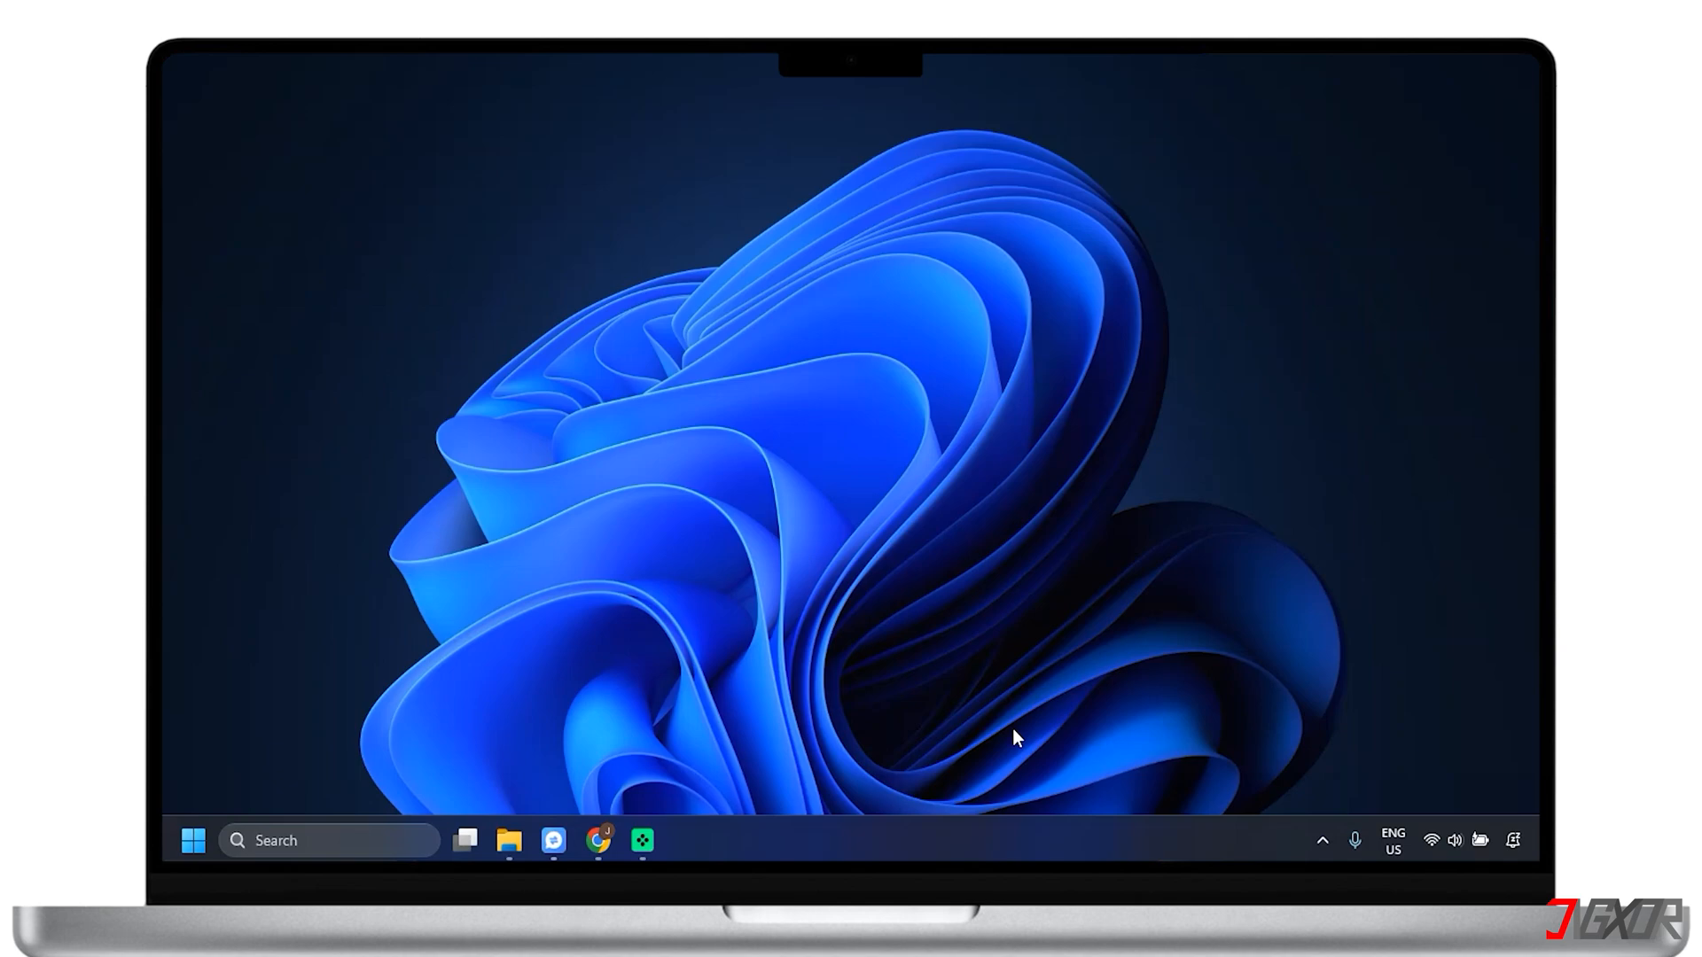
left_click(553, 840)
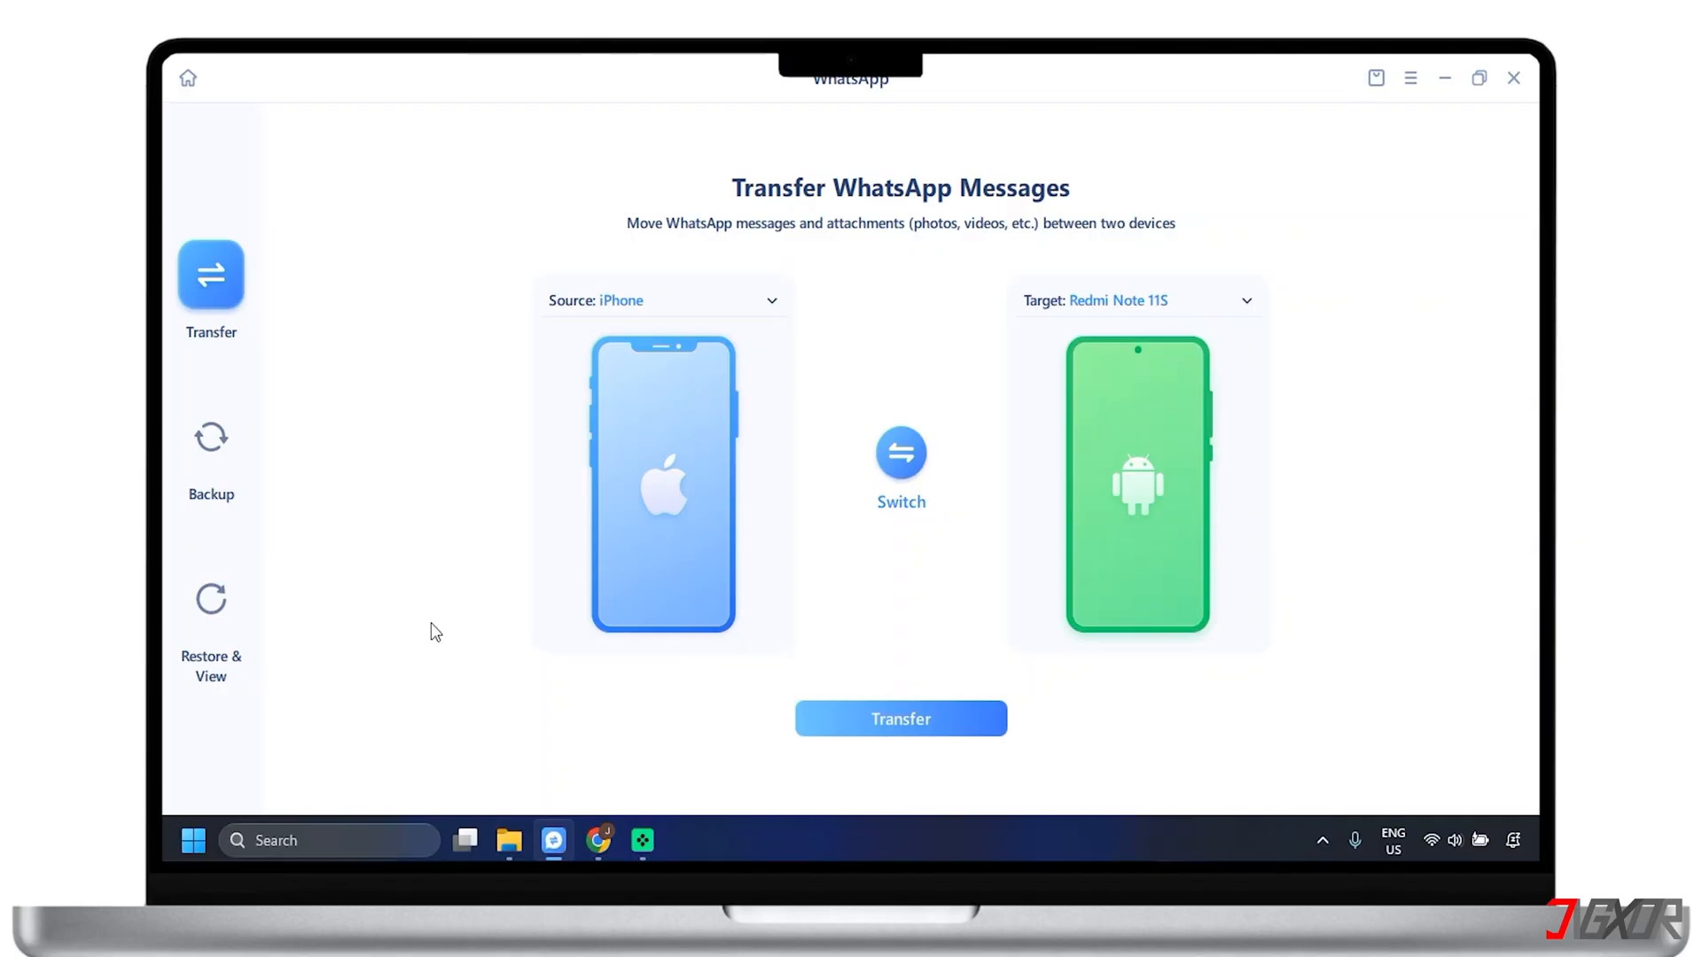
mouse_move(488, 612)
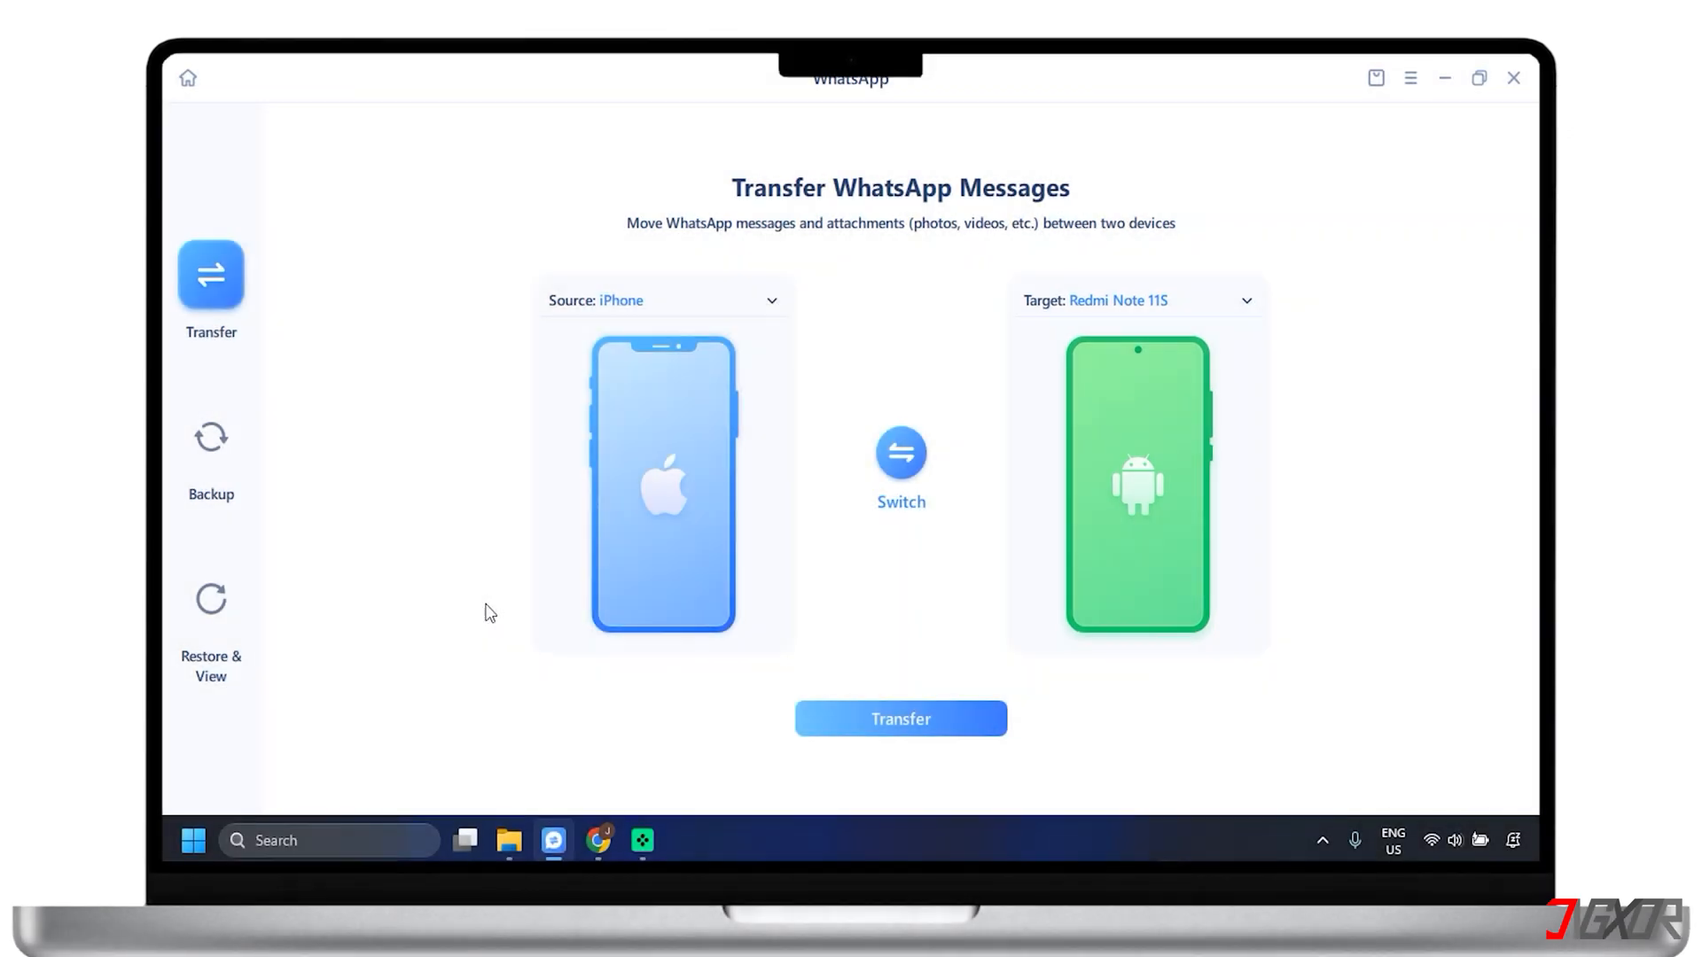
Switch the transfer direction so Redmi Note 11S is the source and iPhone the target
left_click(900, 452)
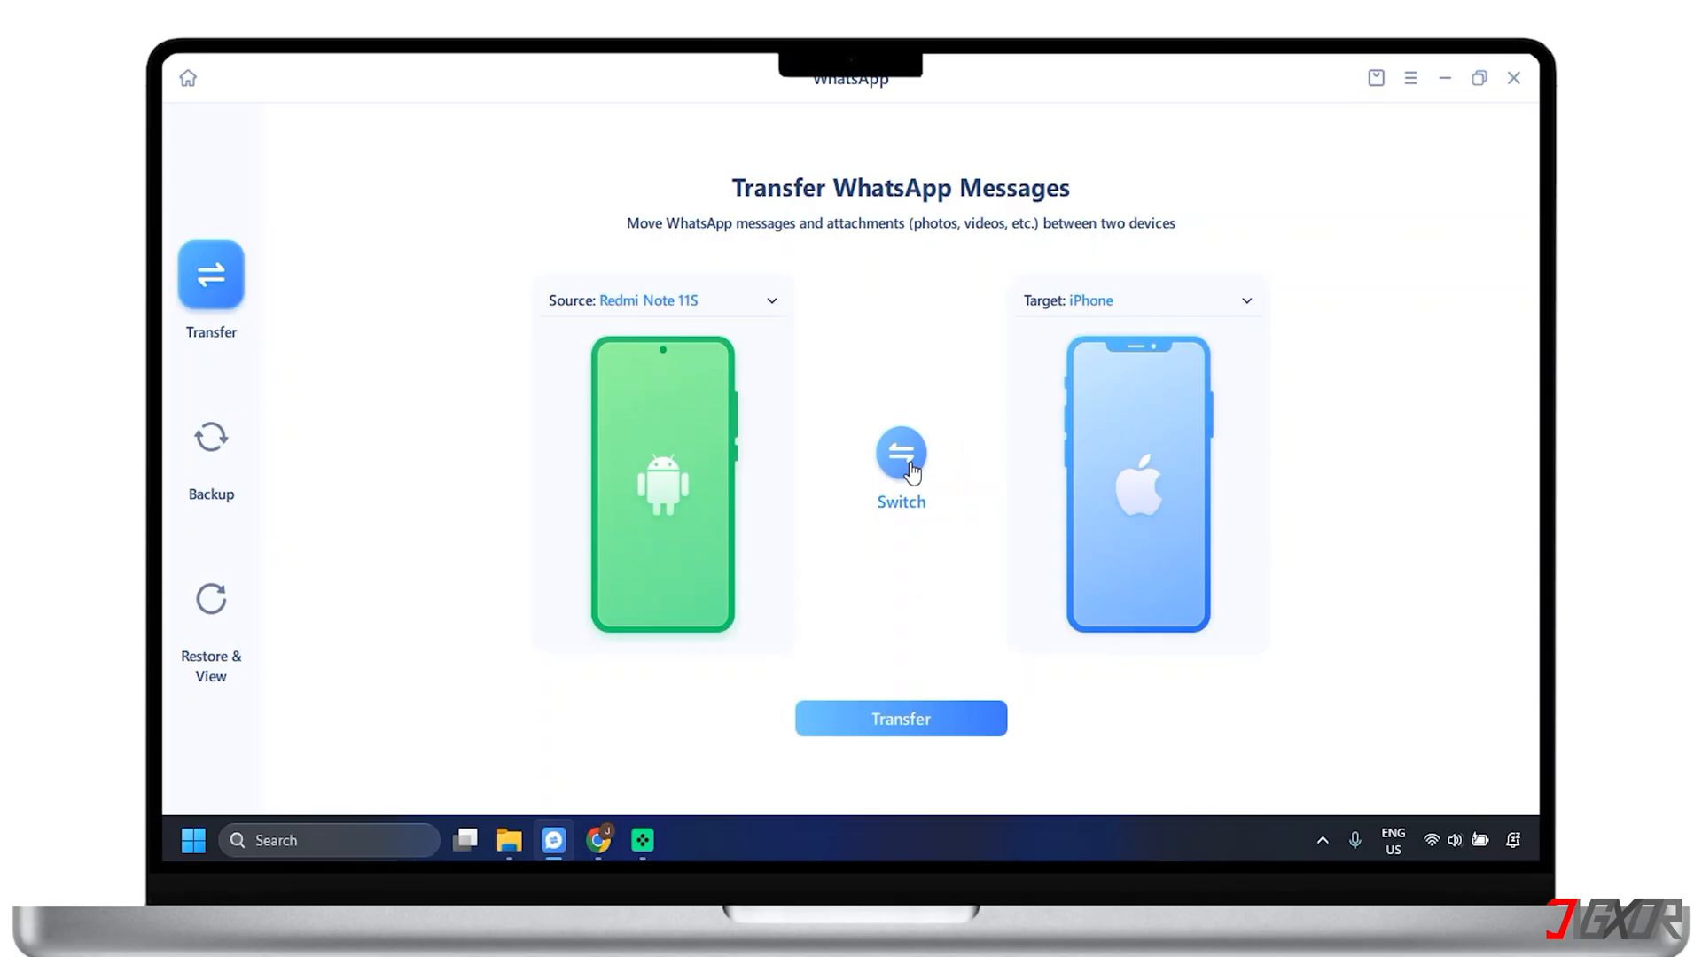
left_click(901, 454)
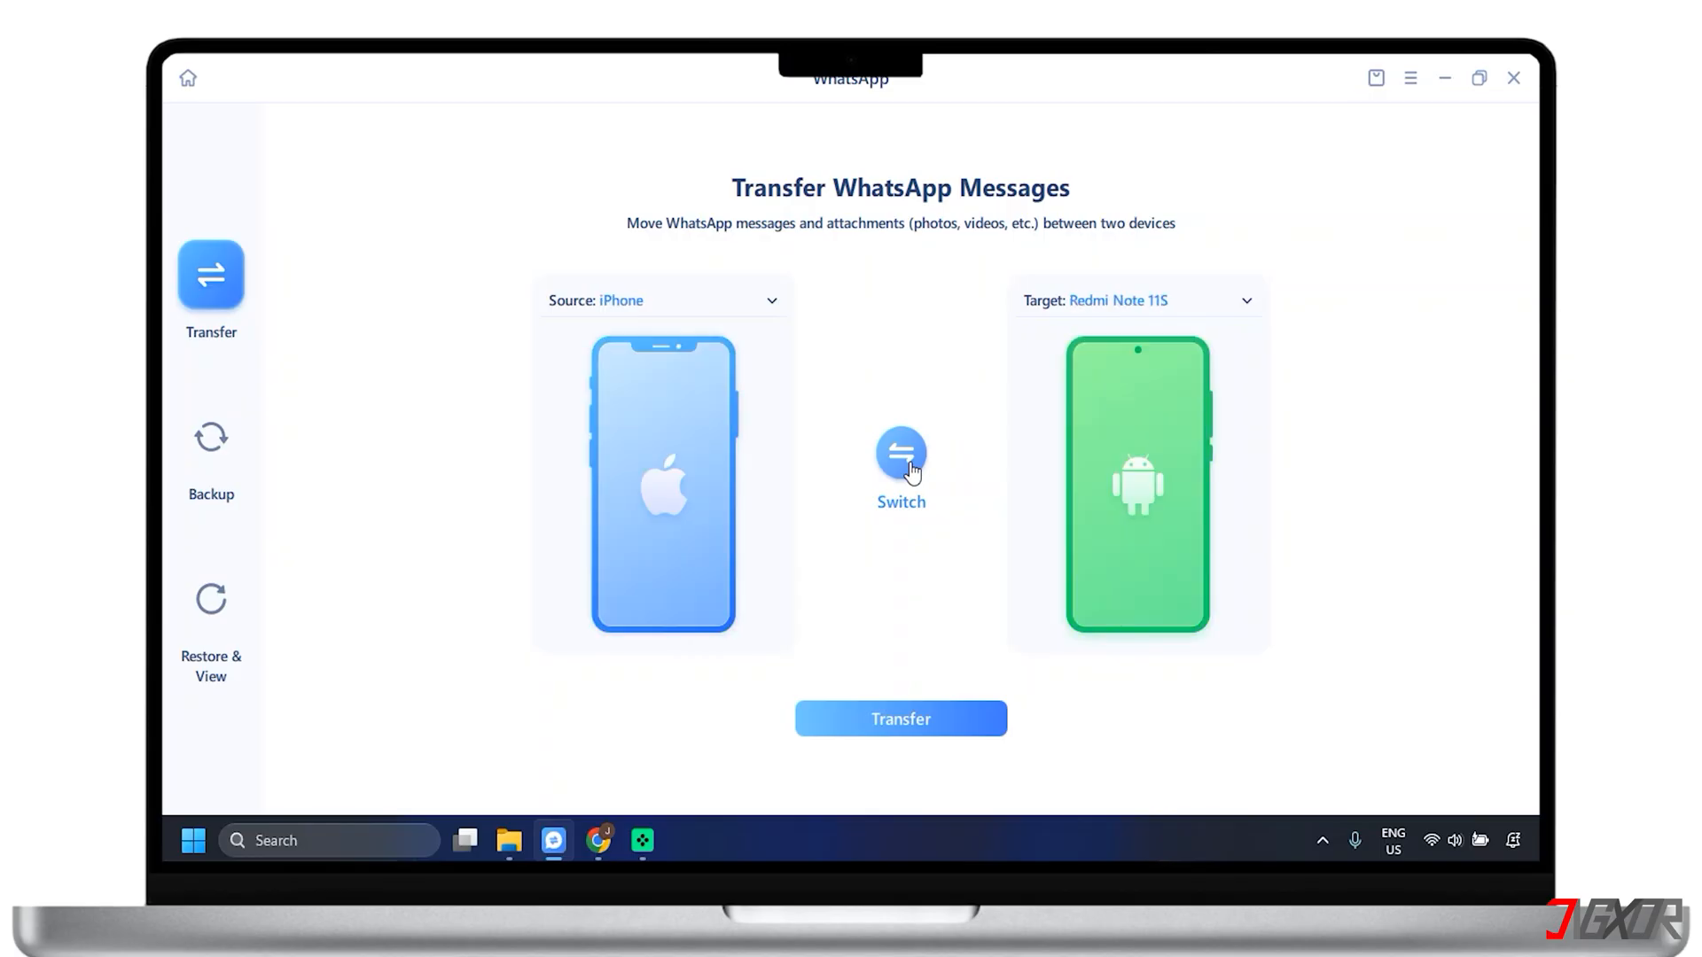
left_click(901, 454)
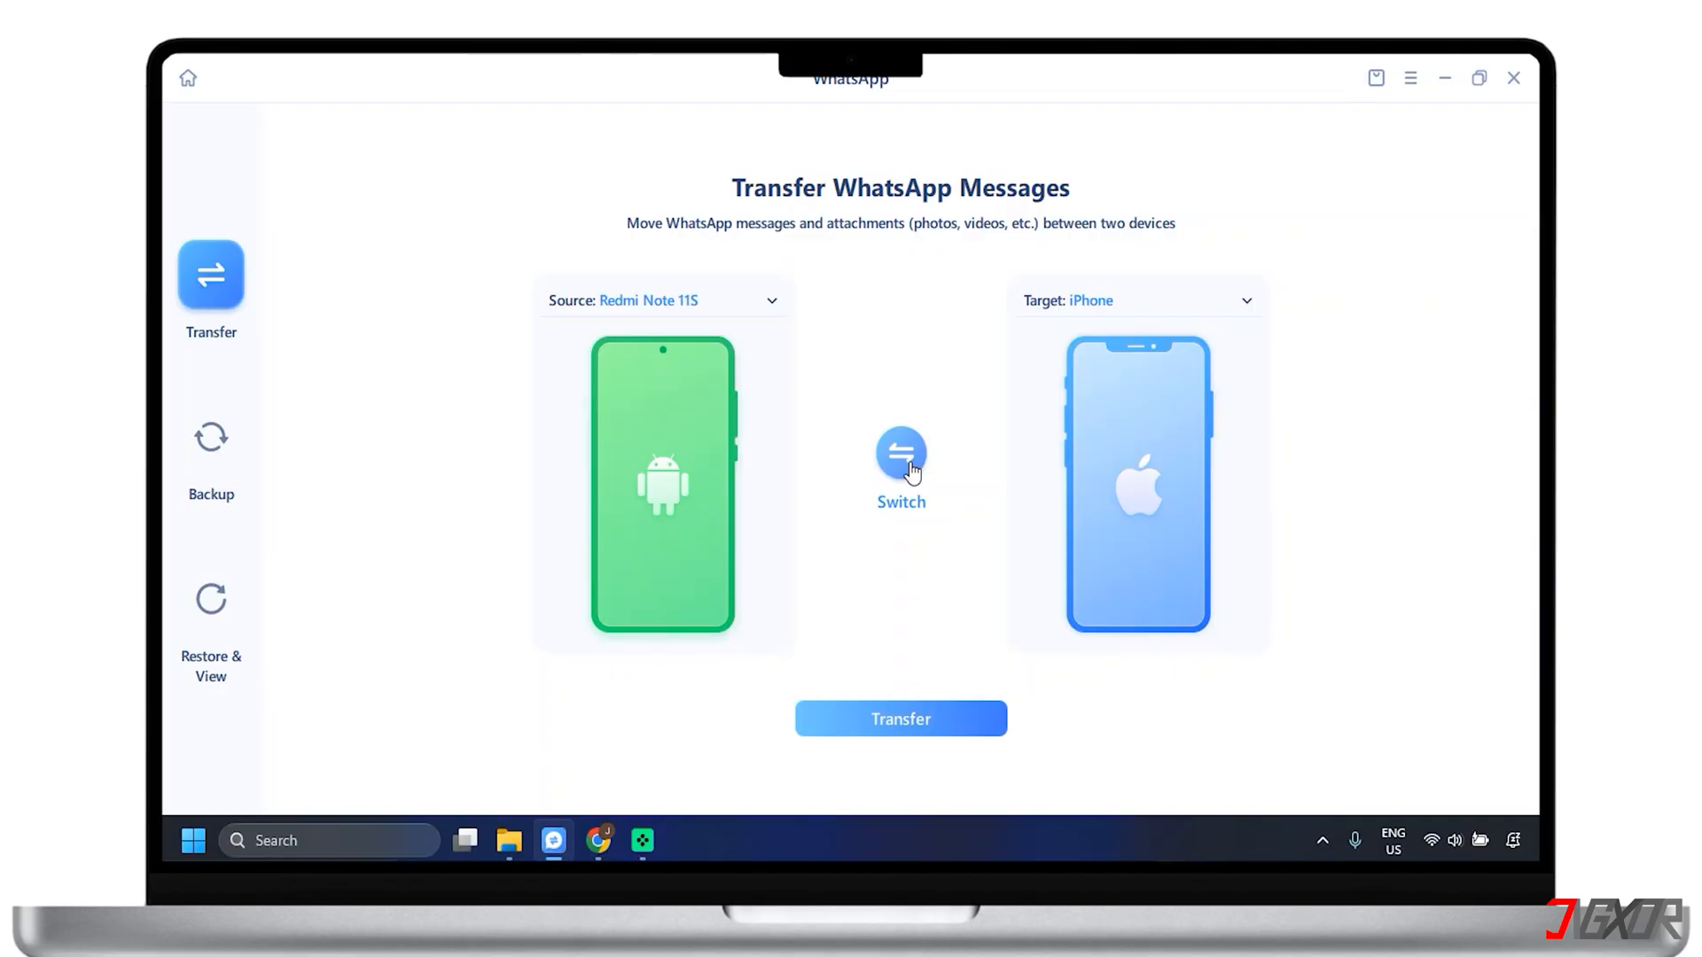
mouse_move(971, 725)
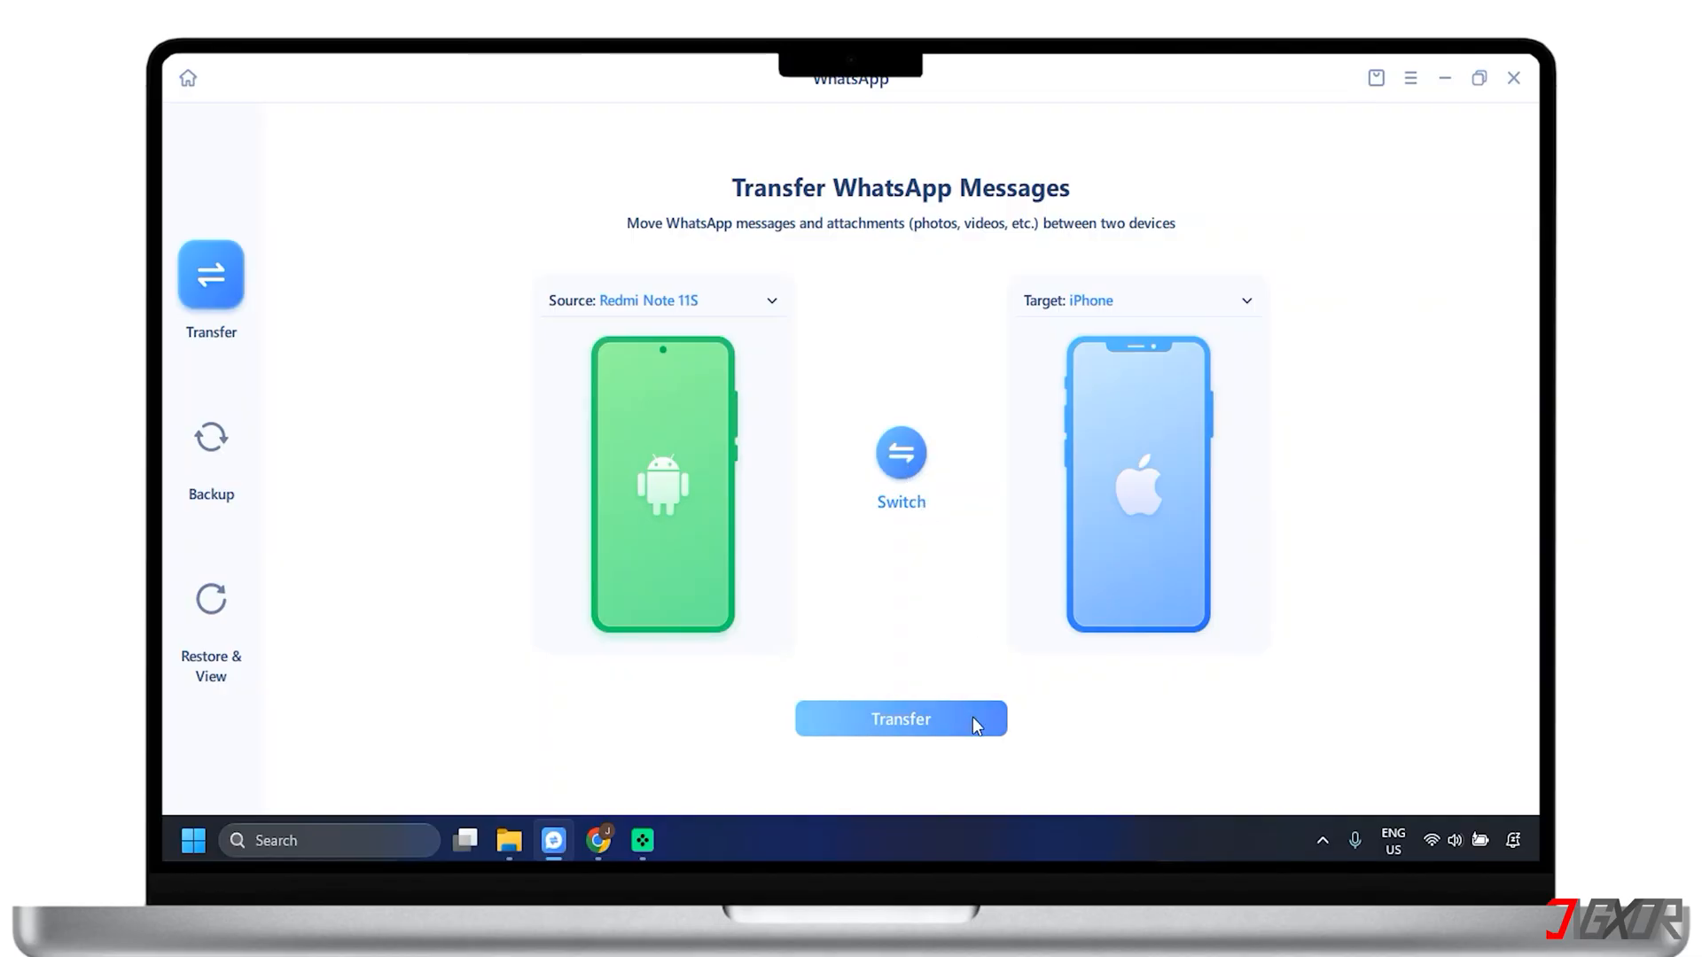
Run the transfer to the iPhone, confirming it, stepping through USB debugging and Find My iPhone, then finish with Done
left_click(899, 718)
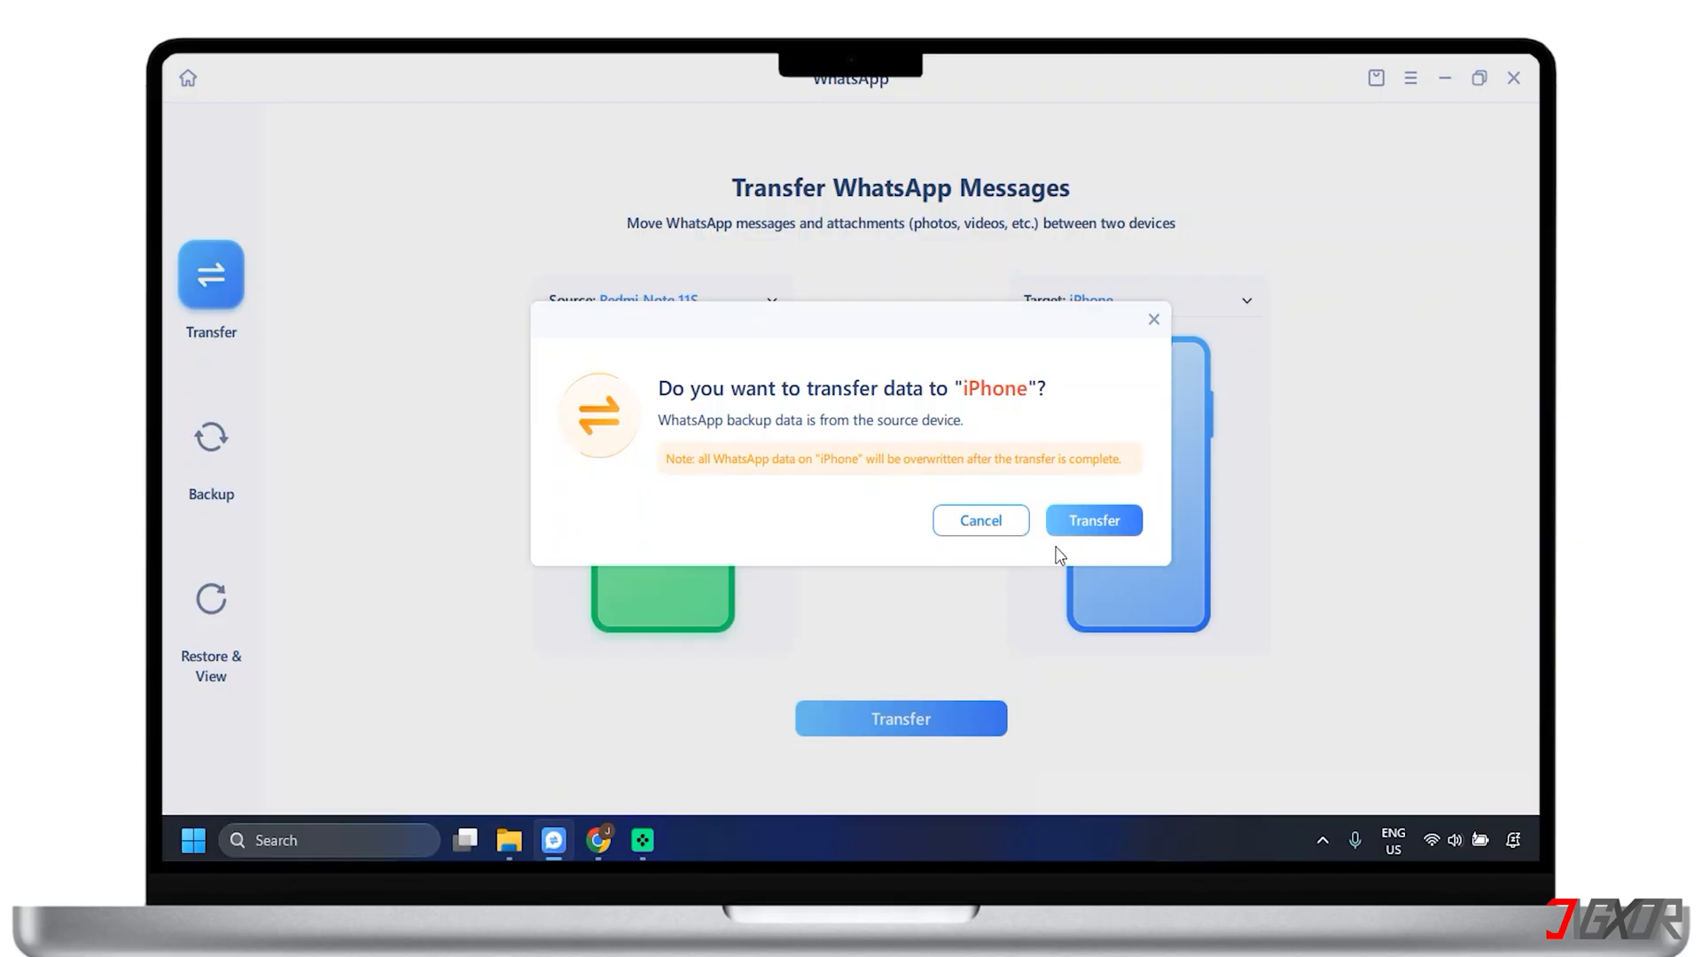
left_click(1092, 519)
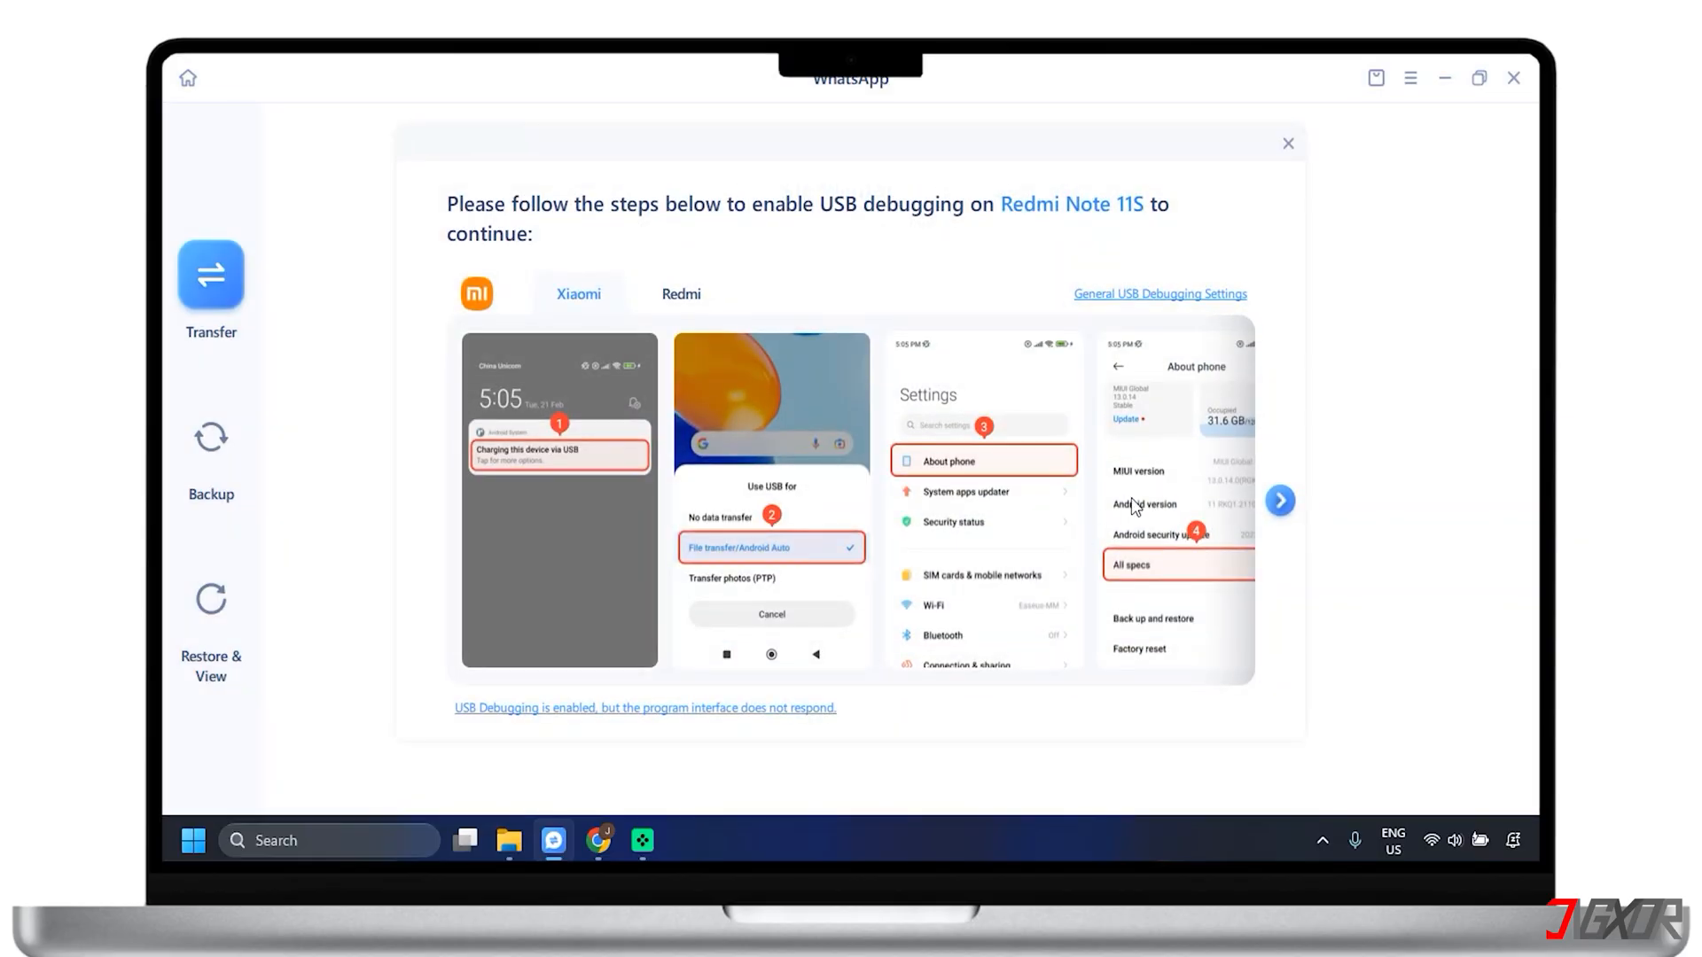
left_click(1279, 500)
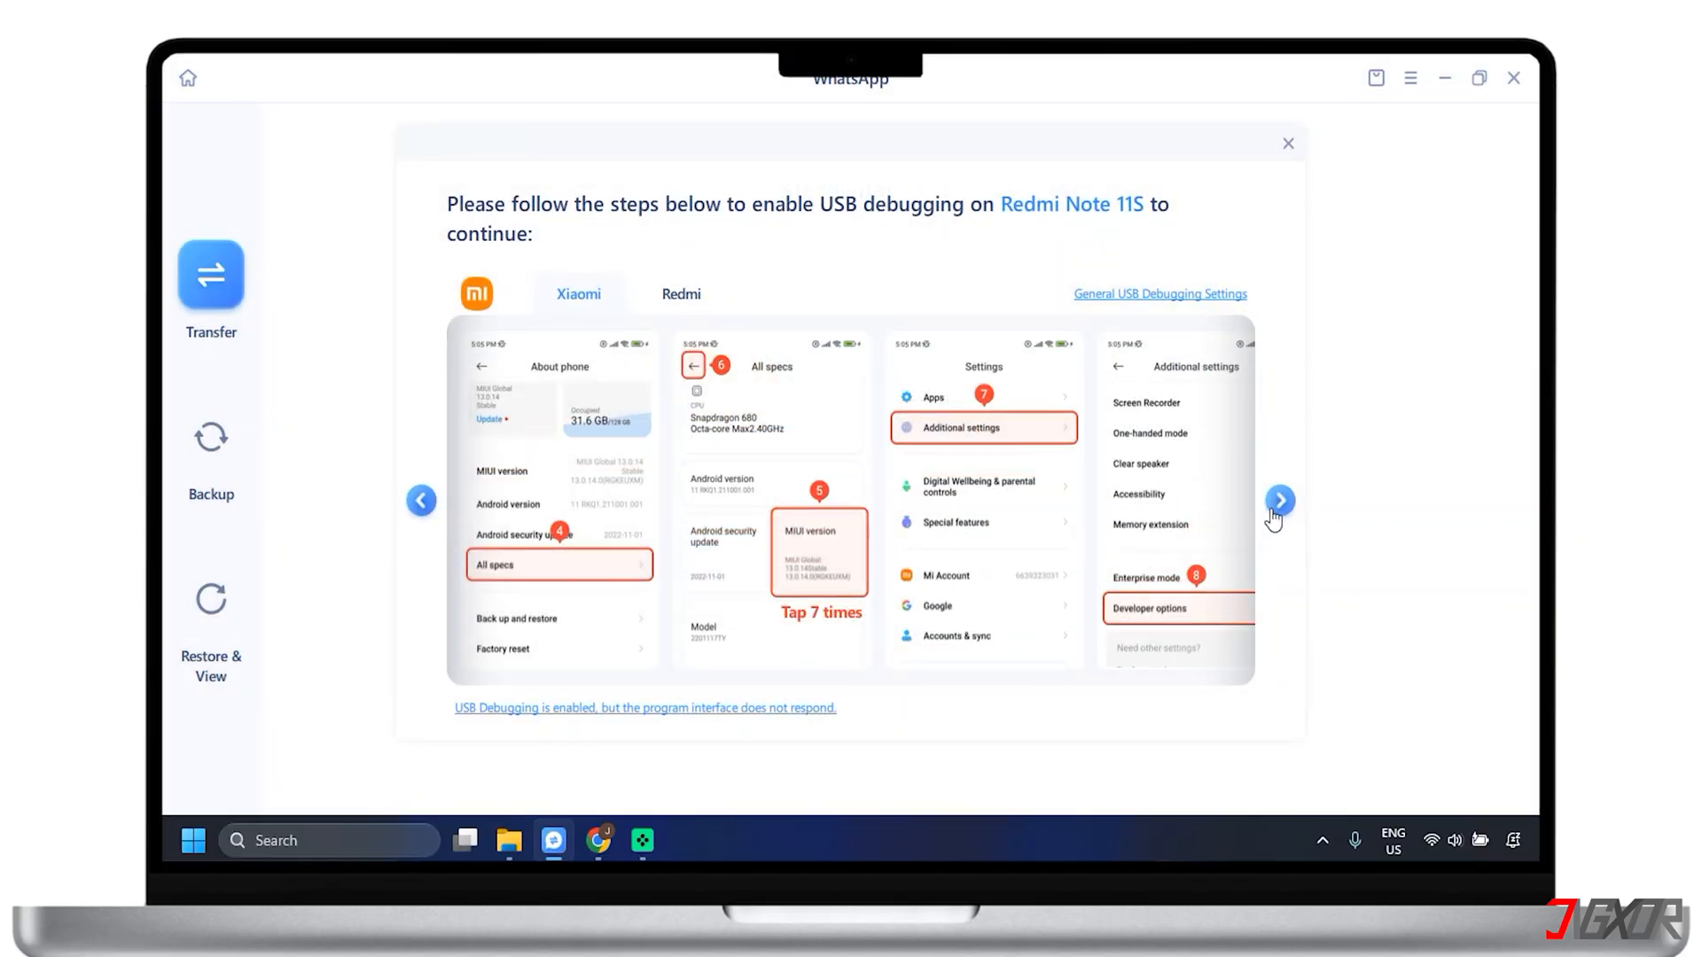
left_click(1278, 500)
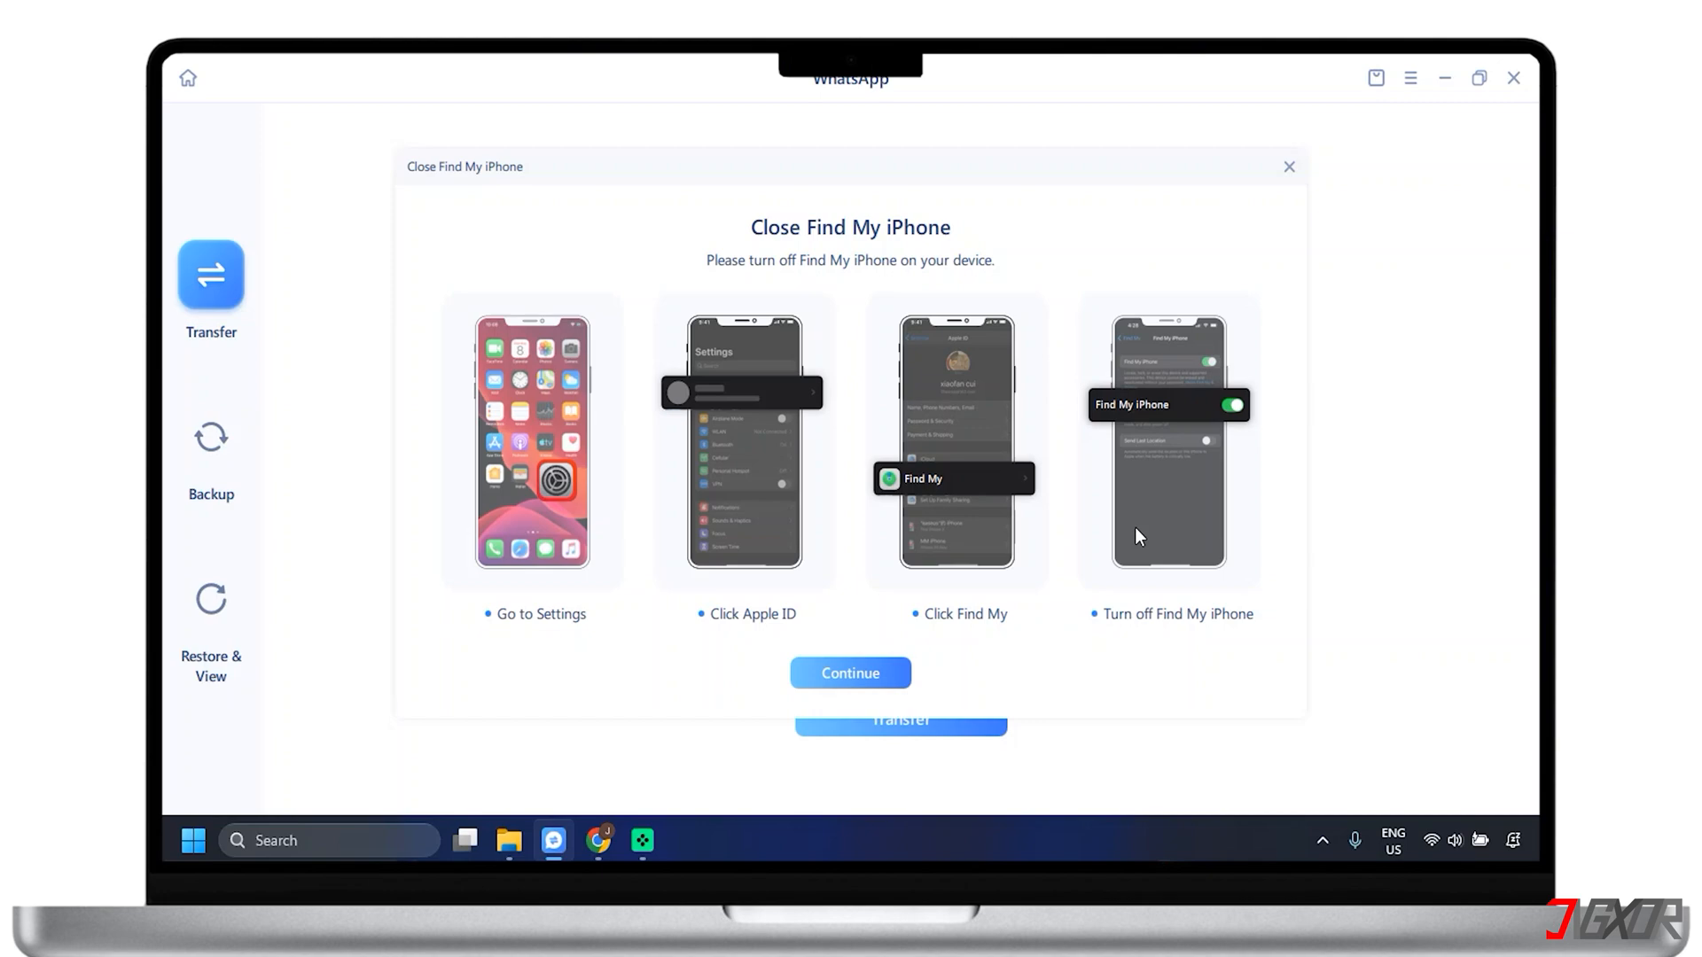
mouse_move(915, 491)
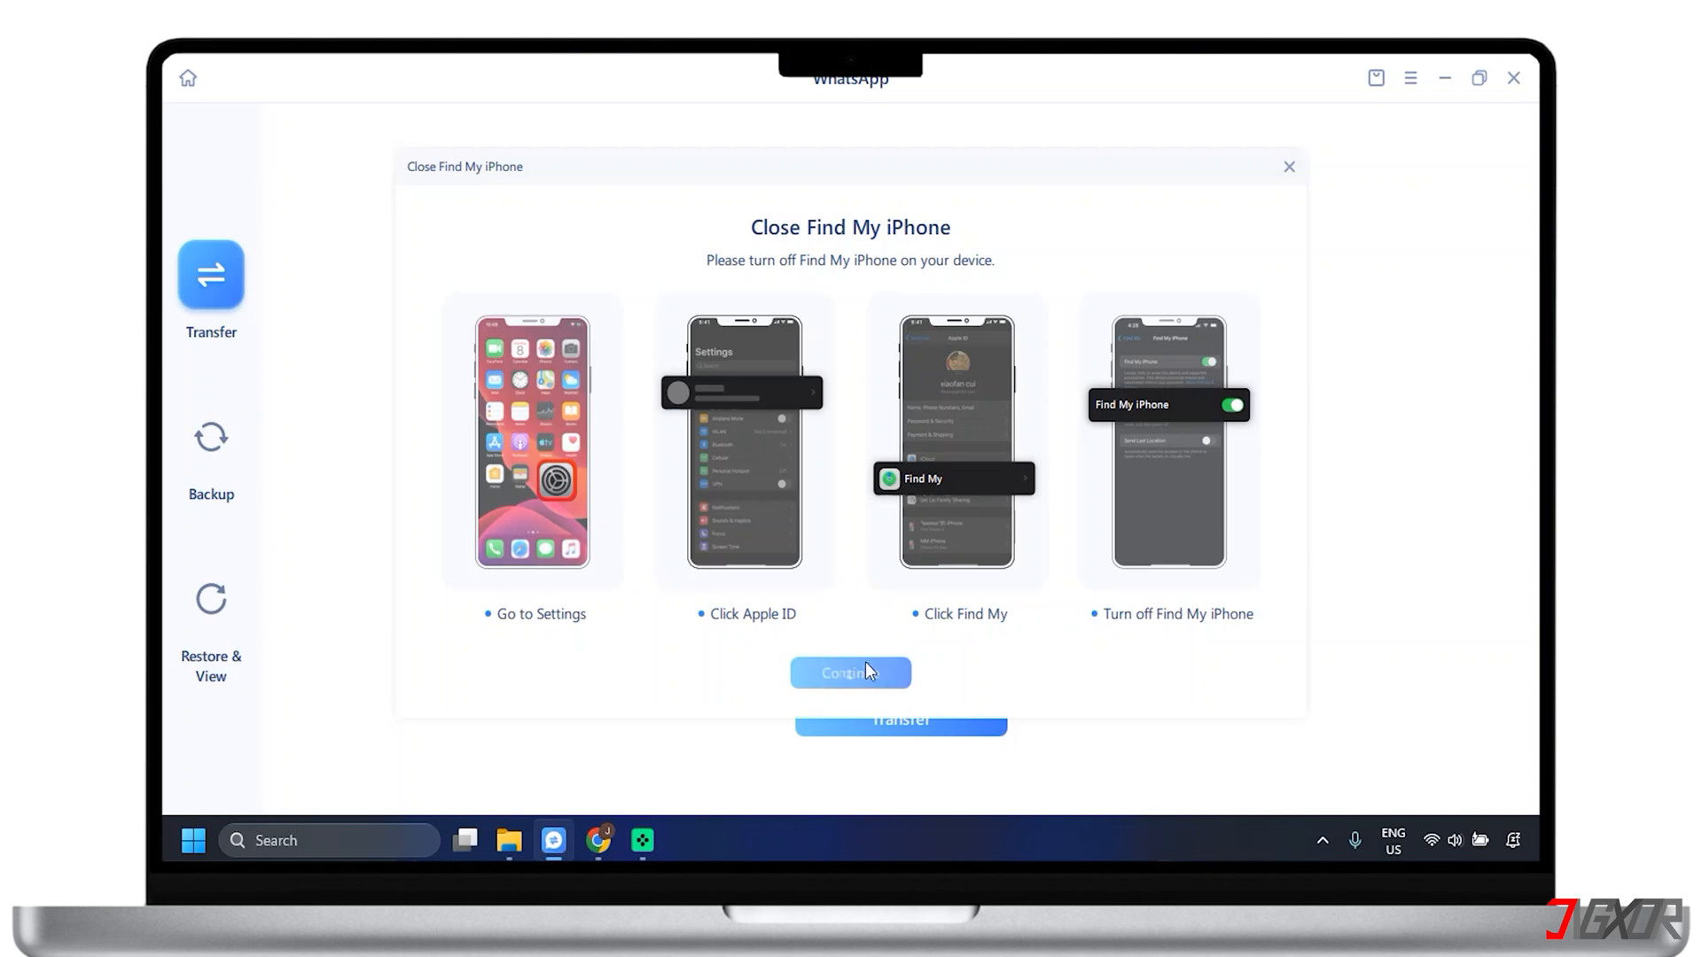
left_click(849, 672)
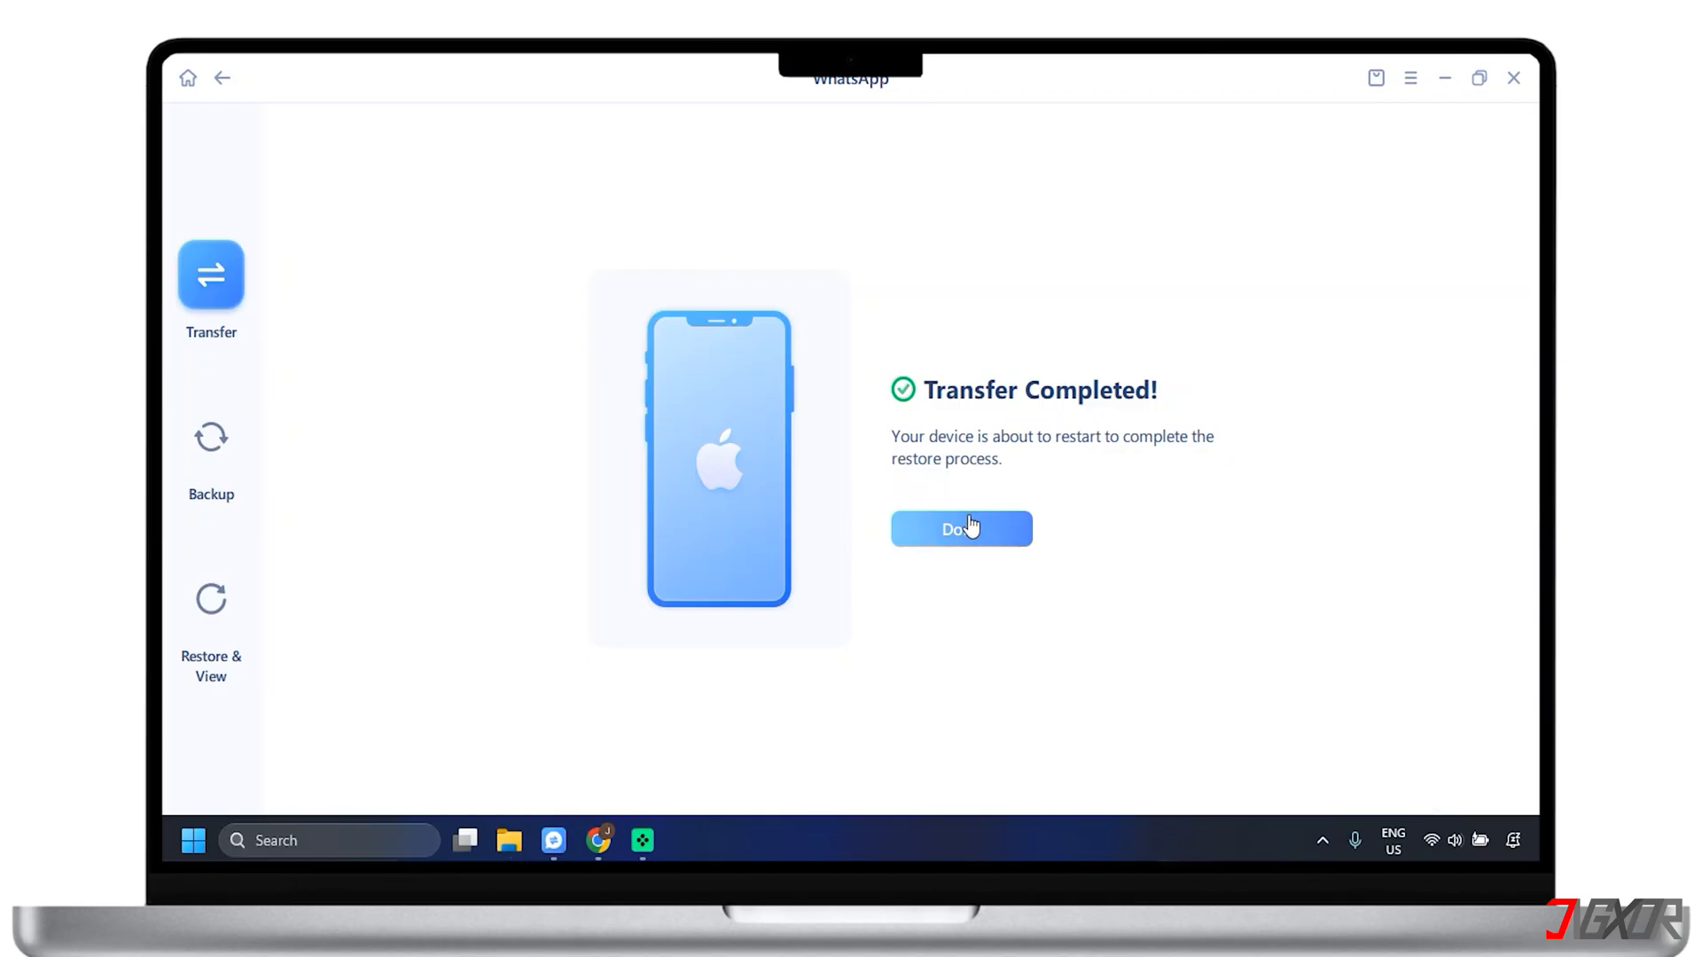
left_click(959, 528)
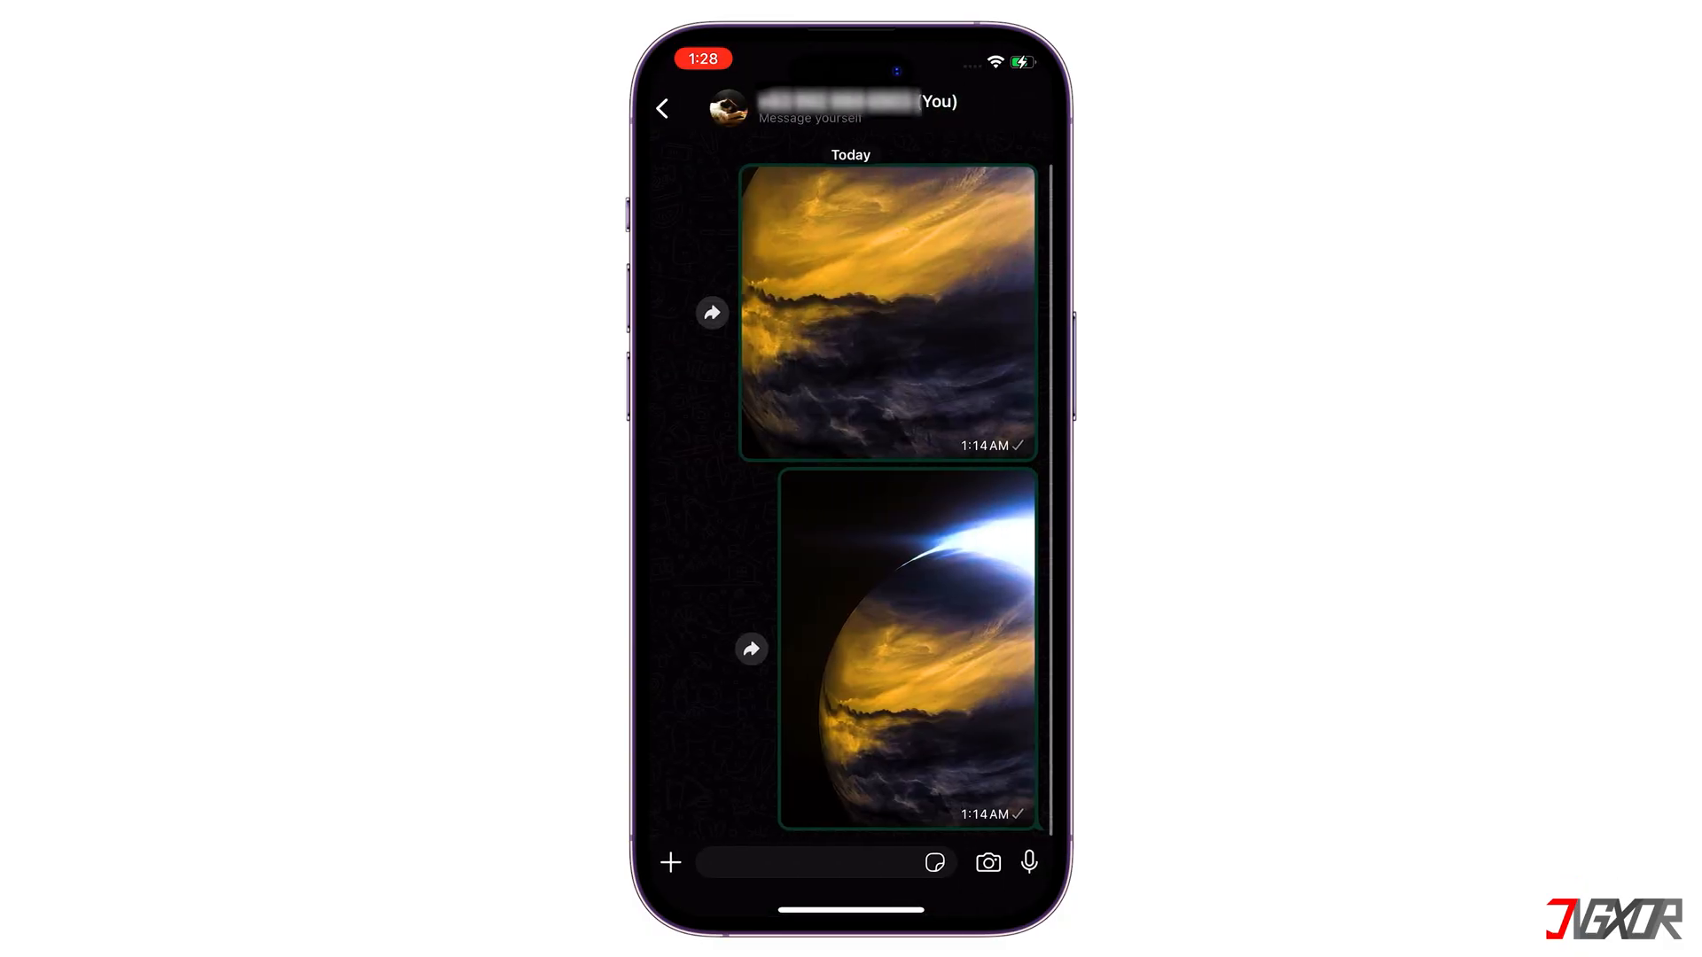
Return from the self chat to WhatsApp's chats list showing the two transferred chats
left_click(662, 108)
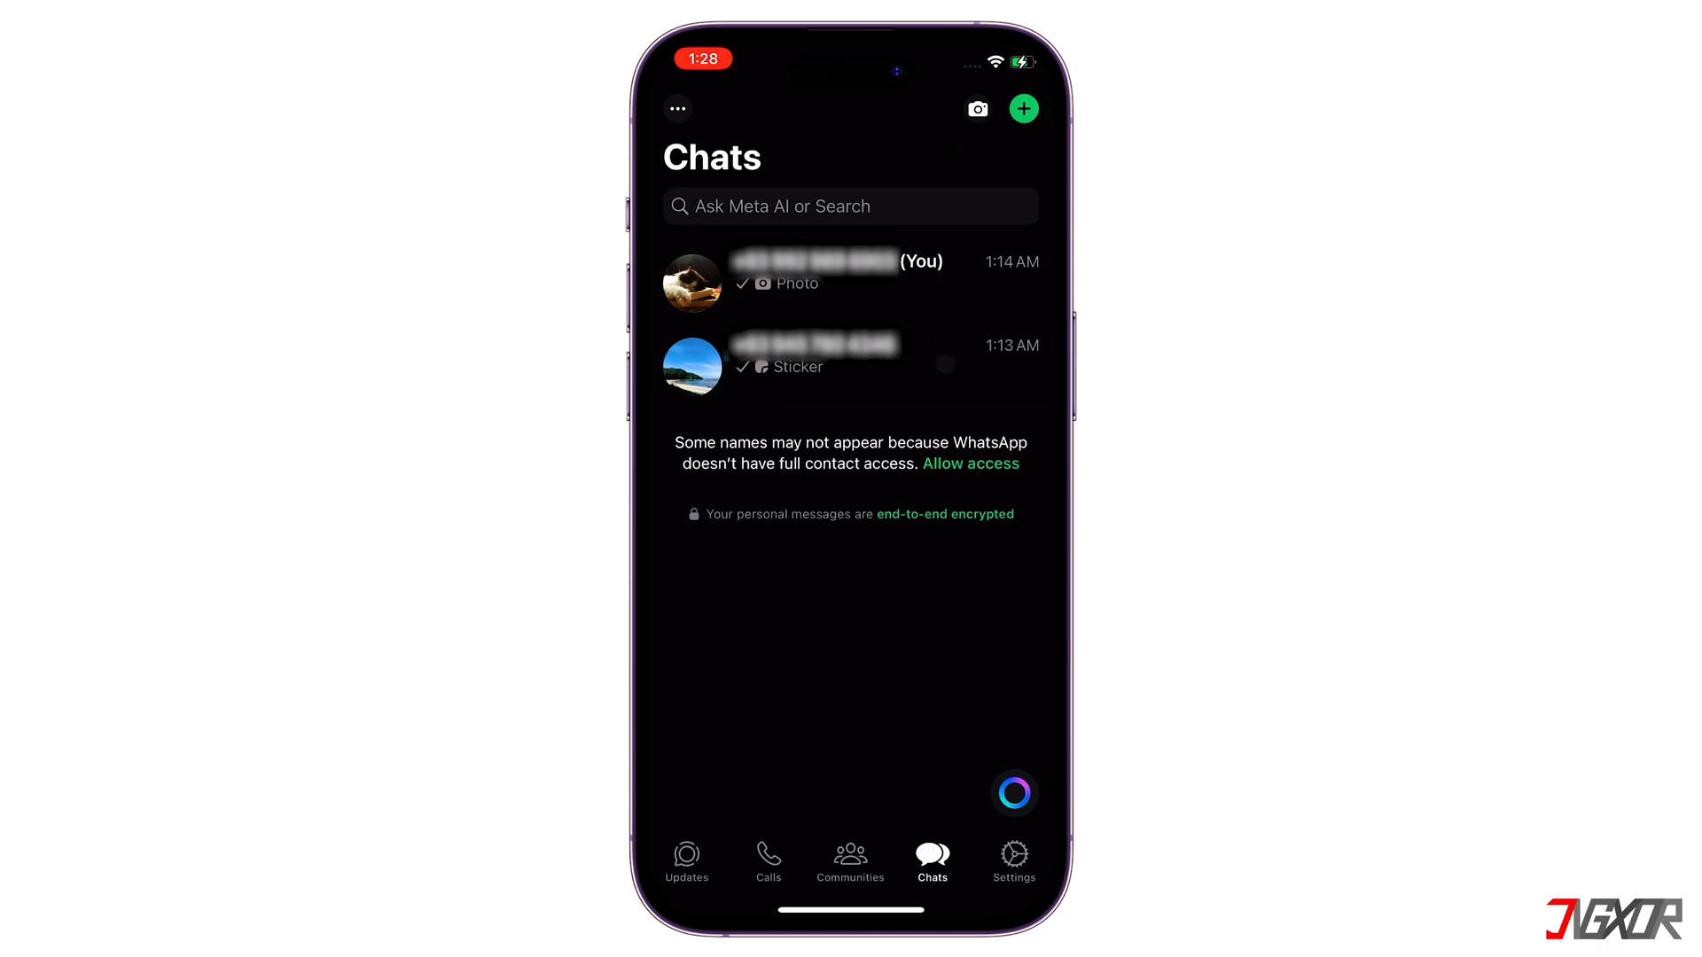
left_click(849, 365)
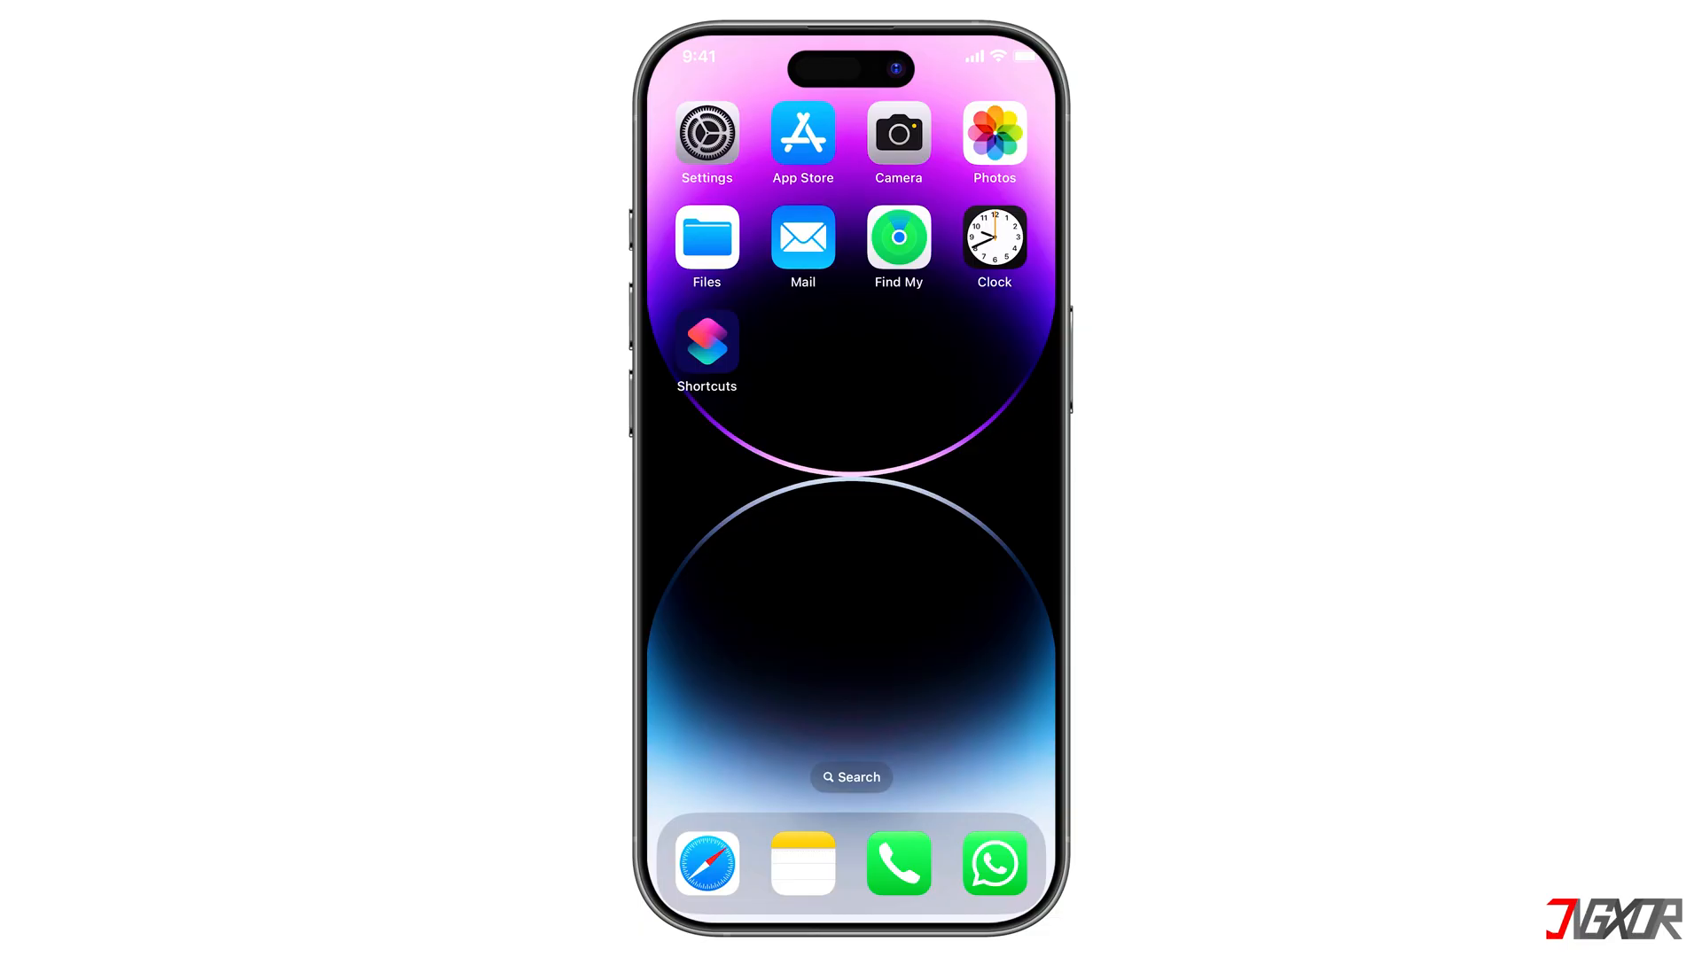
In WhatsApp Settings > Chats > Chat Backup, start an iCloud backup with Back up now
left_click(993, 864)
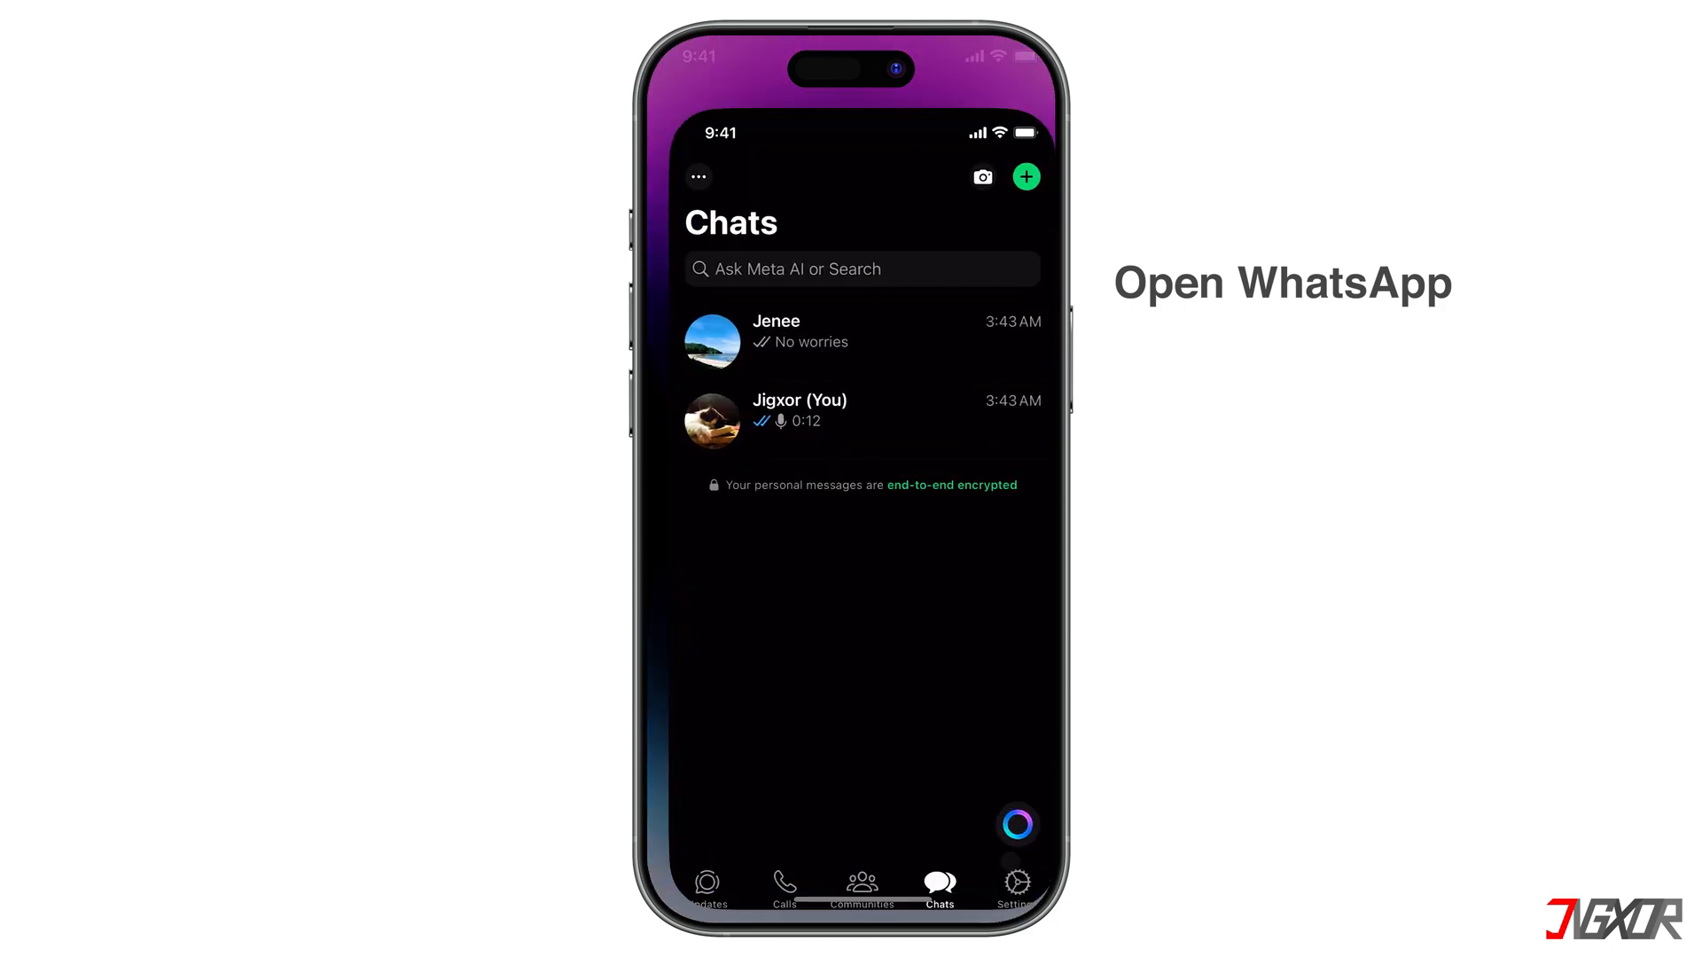
left_click(1014, 869)
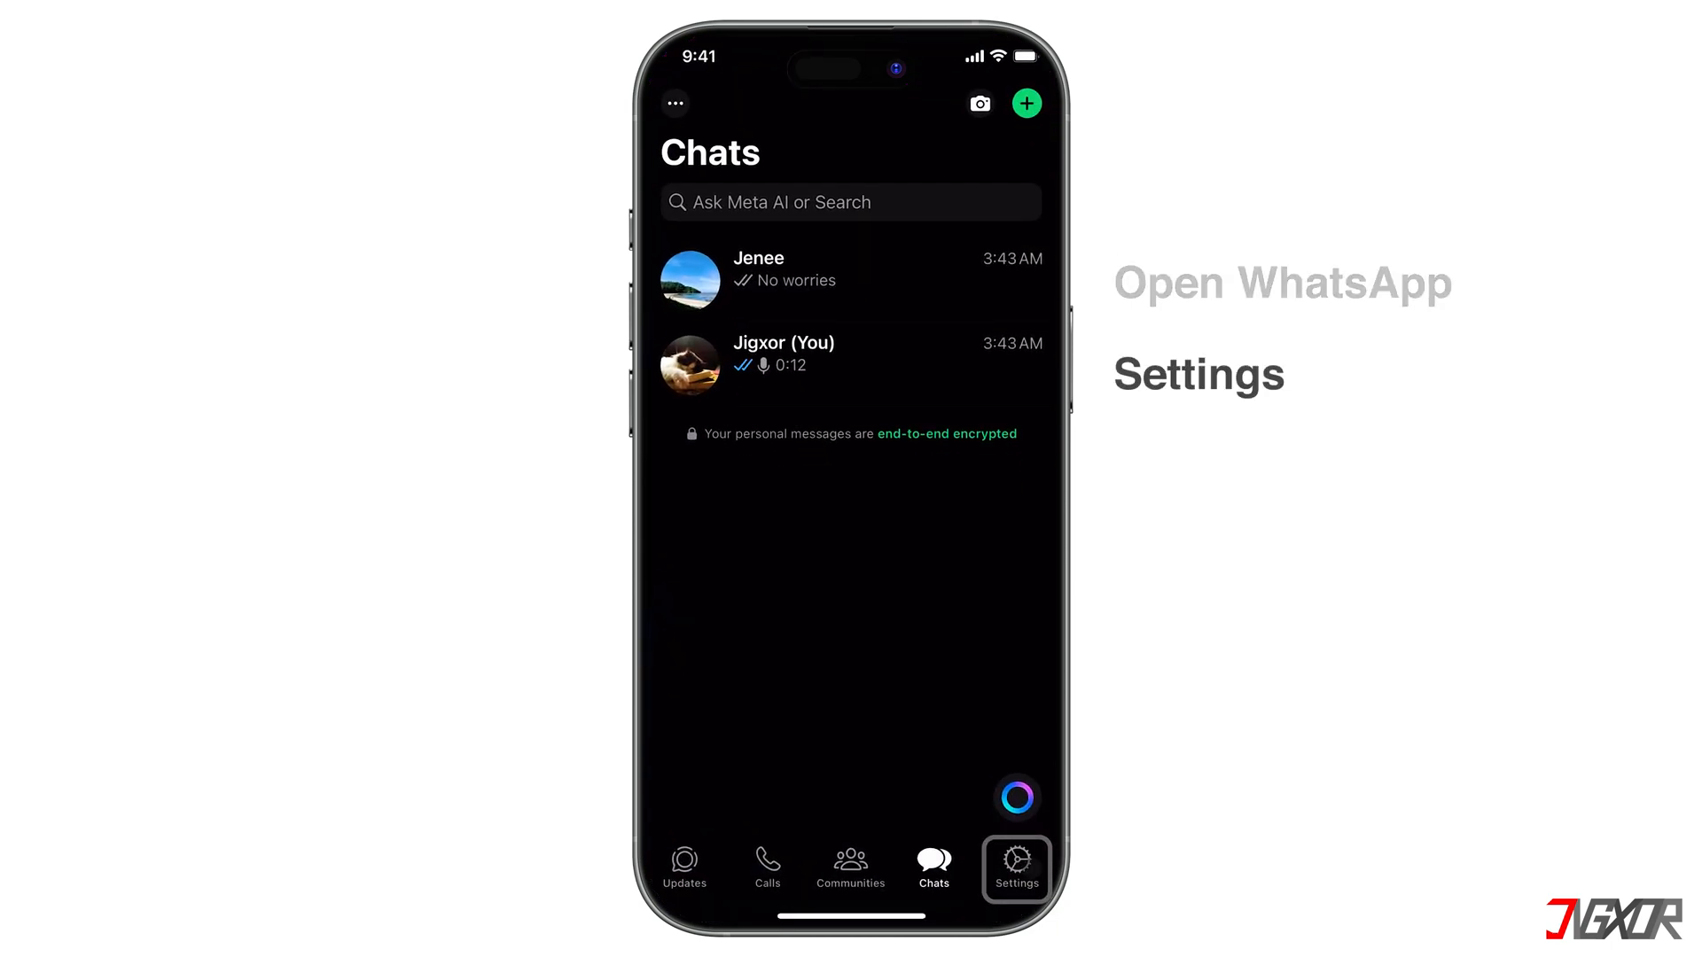
left_click(1014, 868)
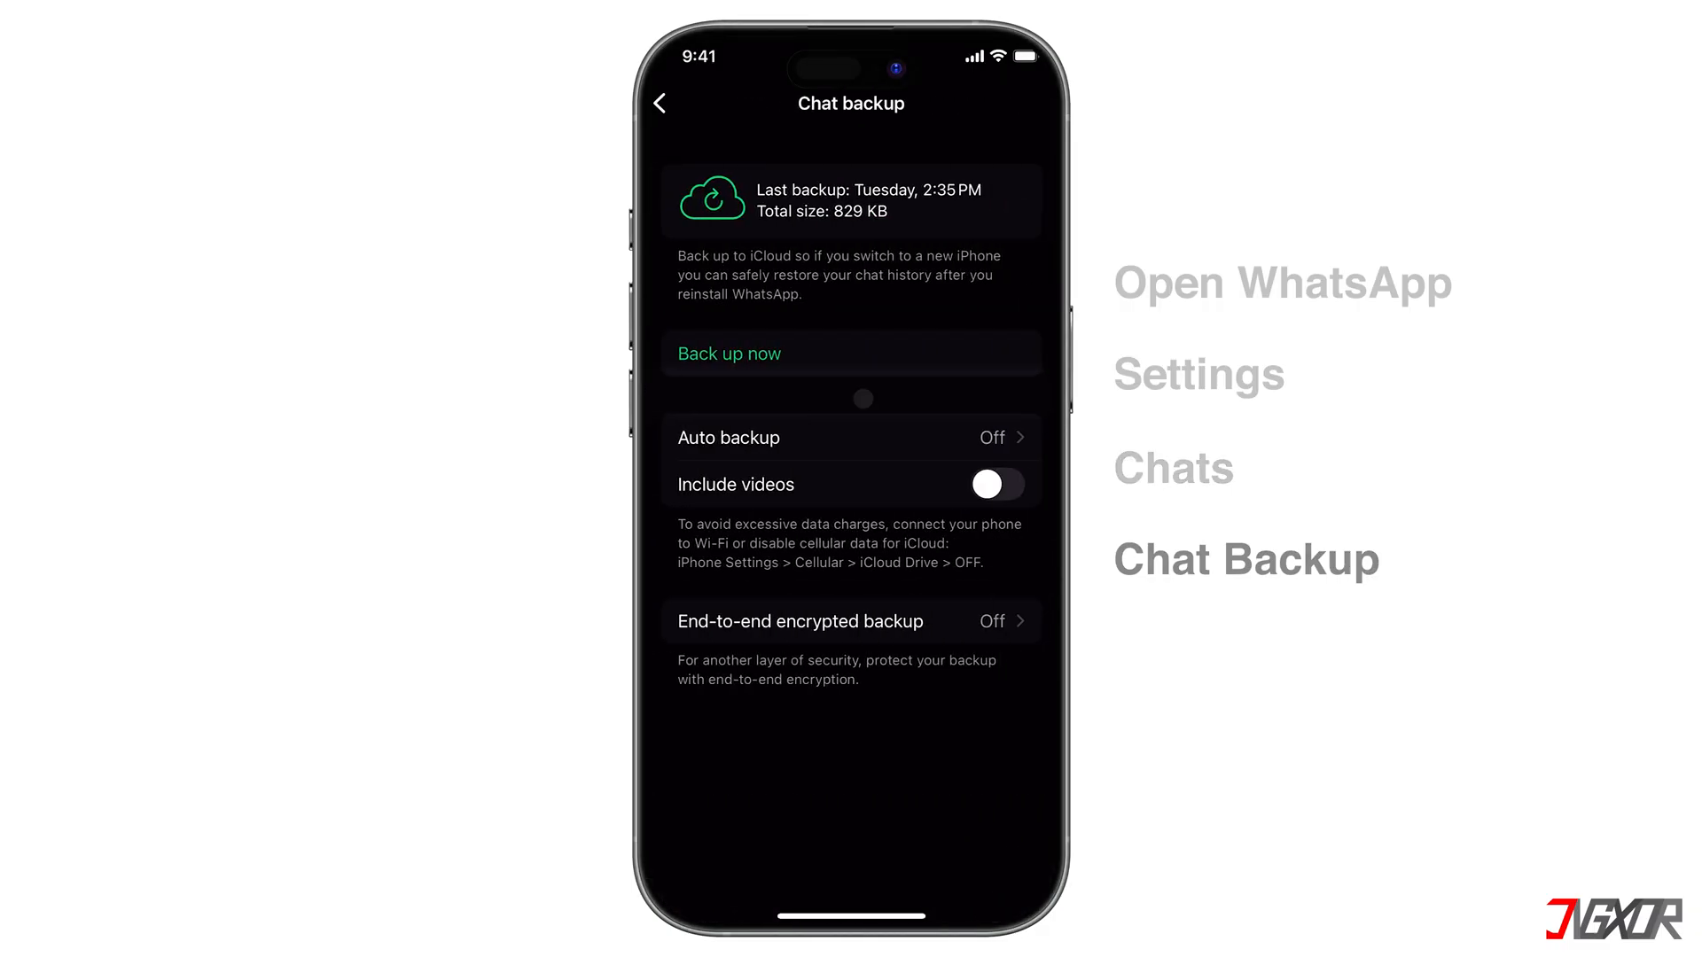
left_click(728, 353)
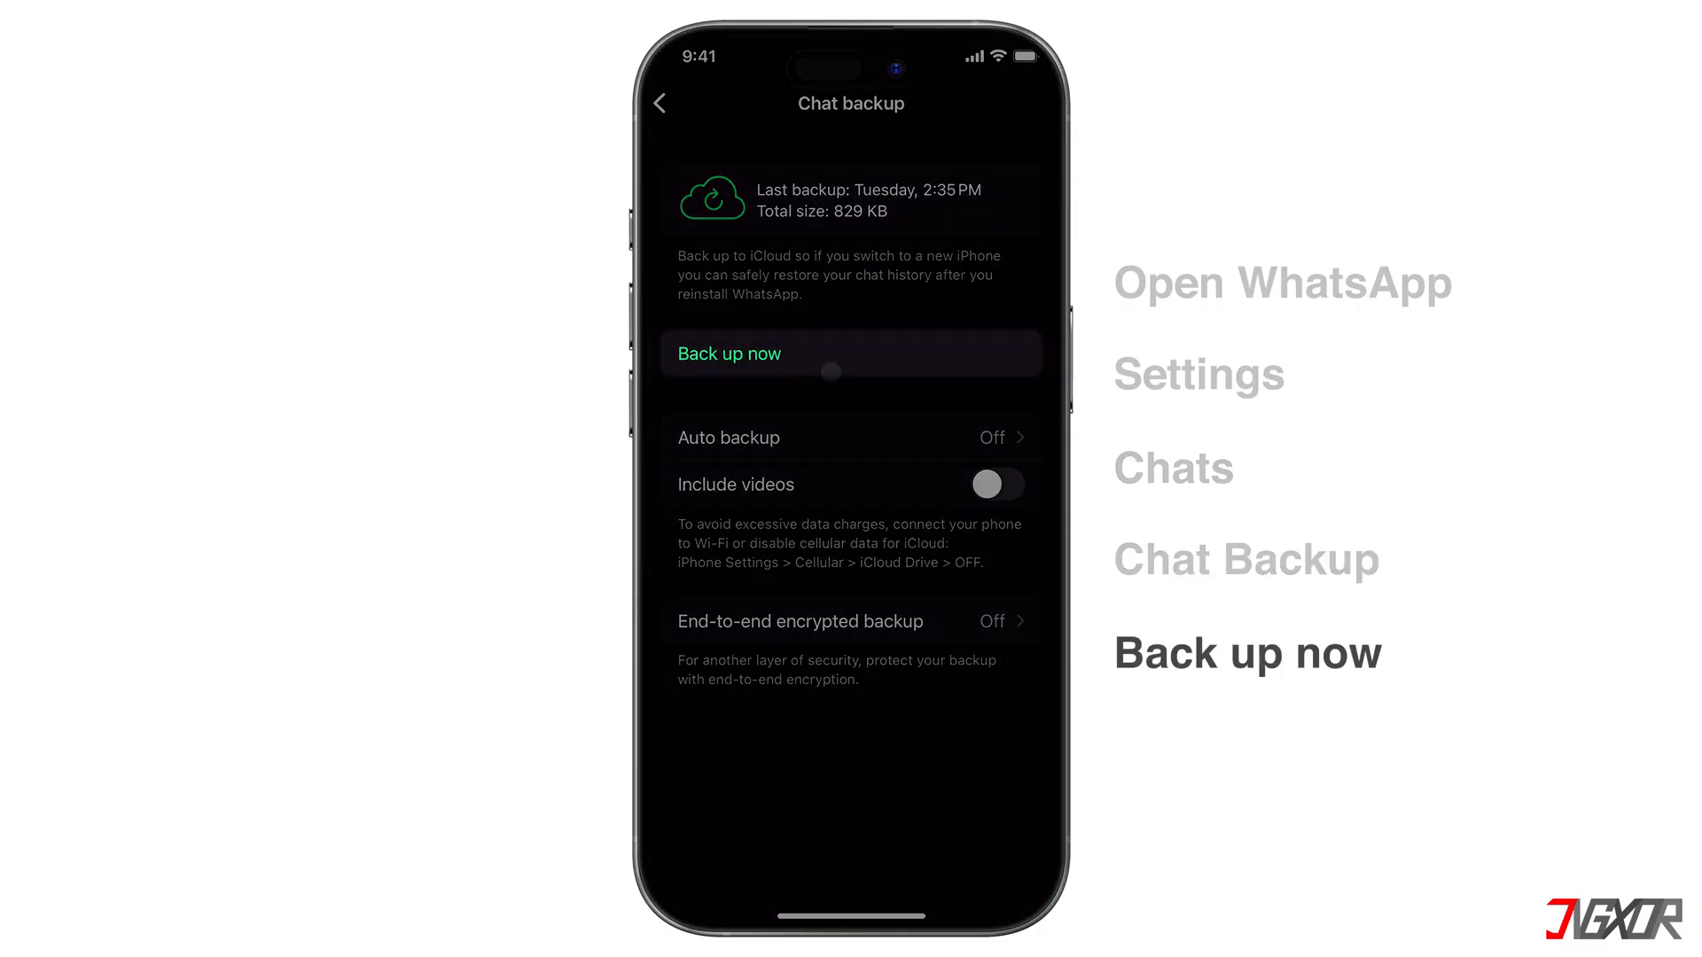
left_click(729, 353)
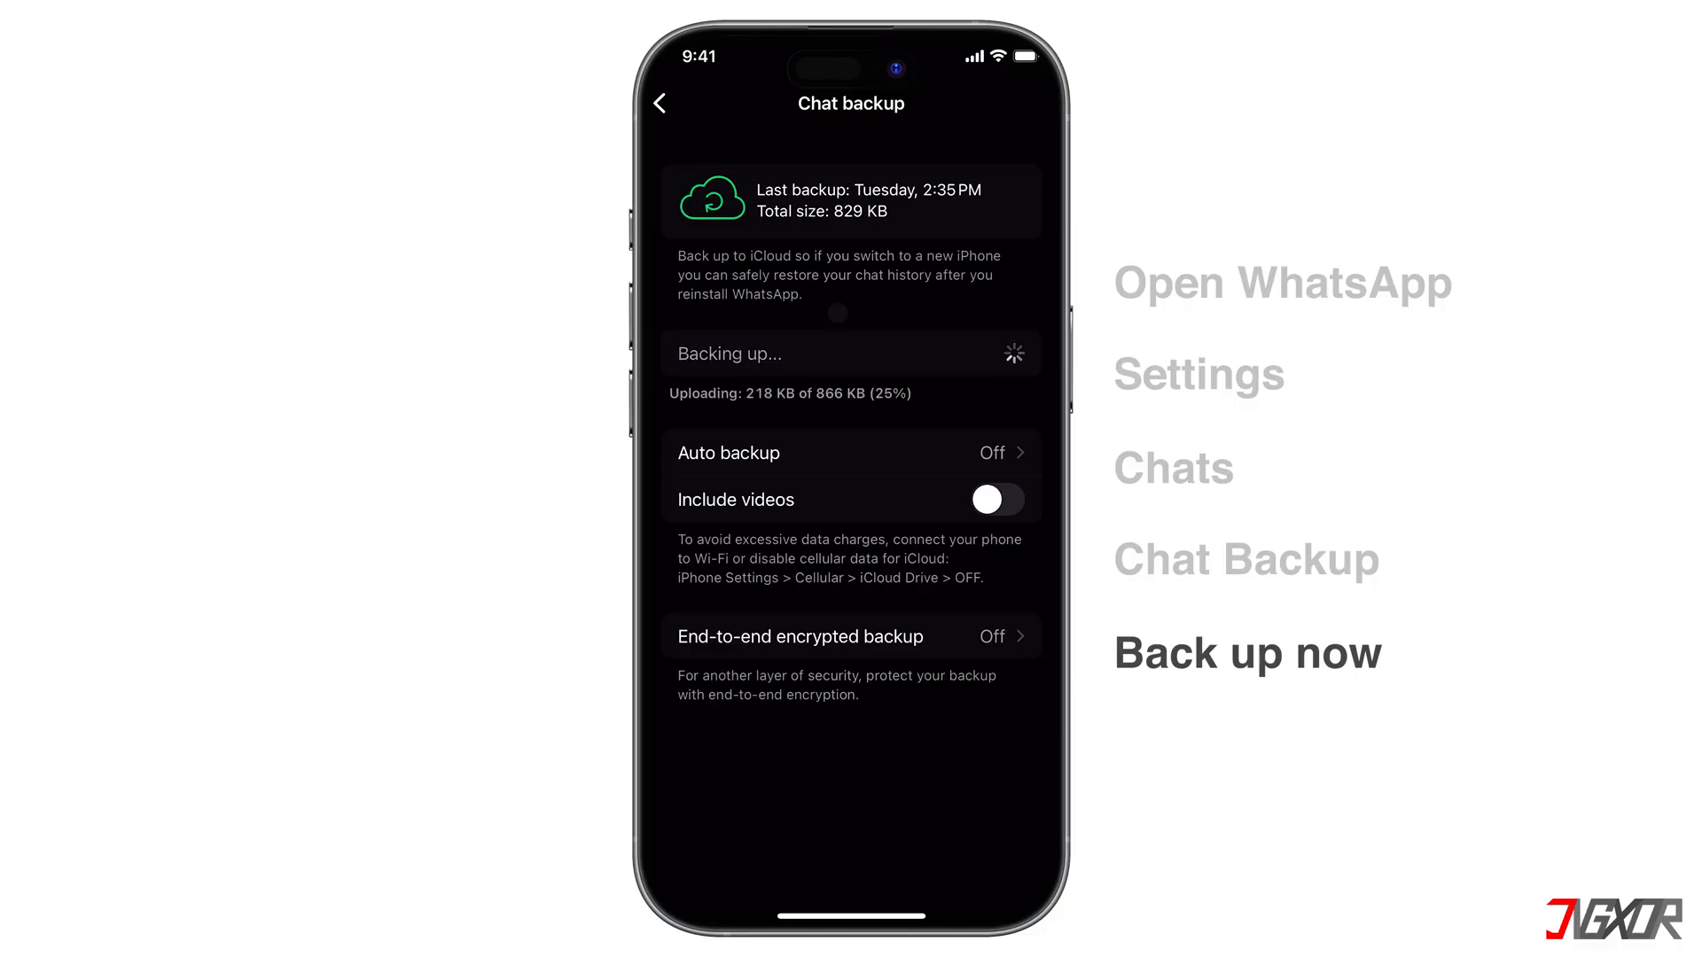